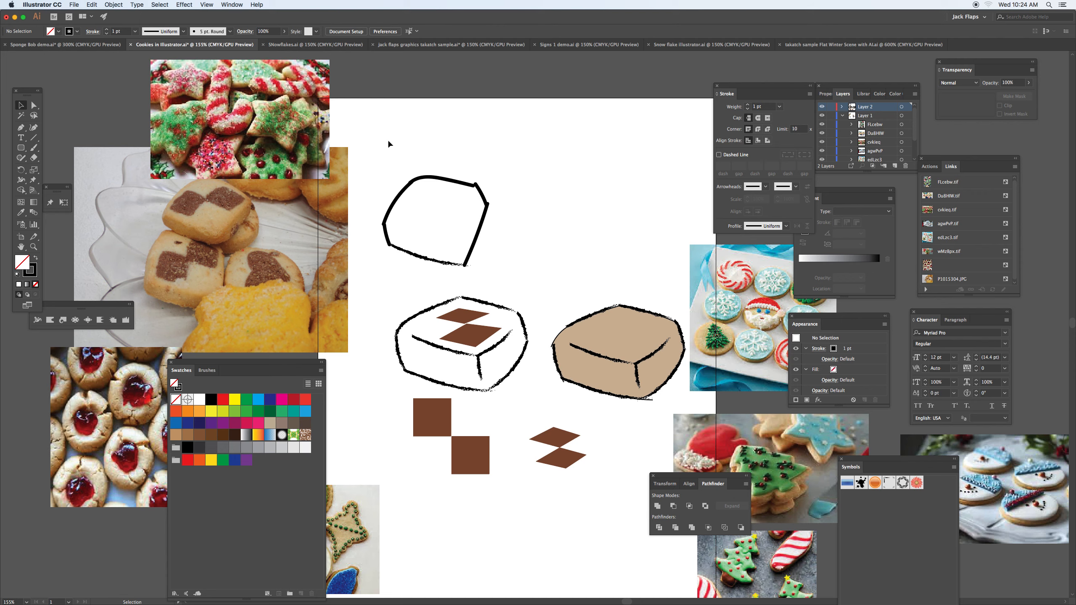
{"action": "mouse_move", "coordinate": [814, 128]}
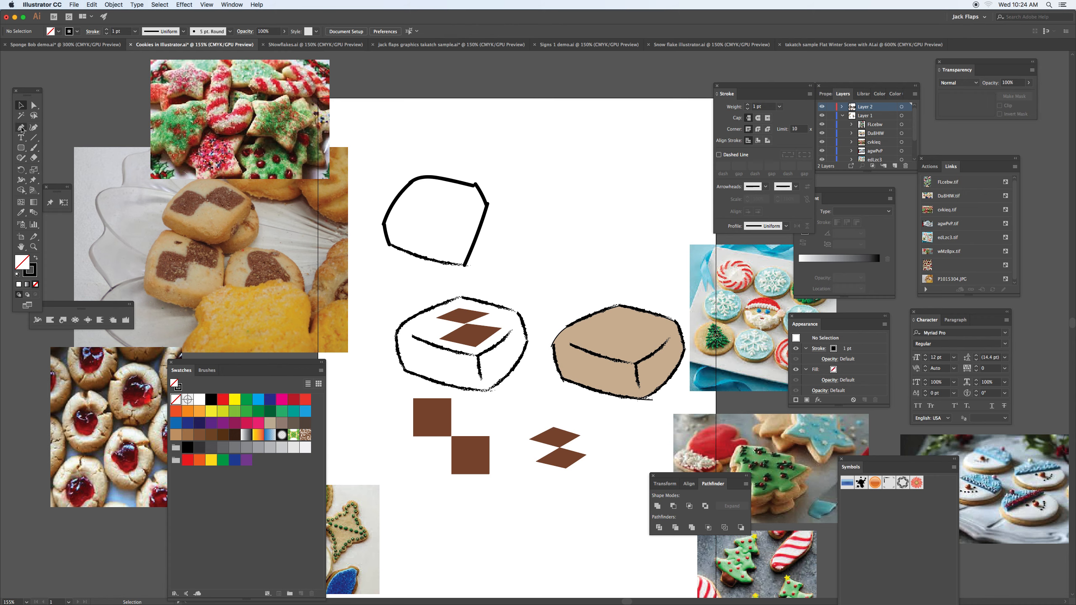
Zoom to about 200% on the empty artboard area above the cookie sketches.
{"action": "left_click", "coordinate": [21, 128]}
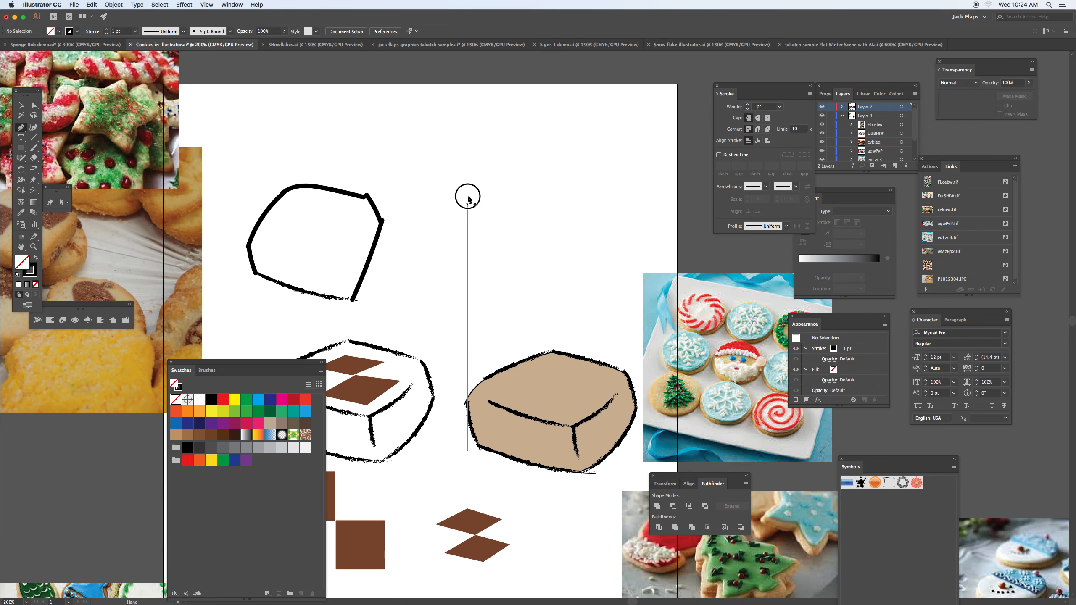
{"action": "mouse_move", "coordinate": [428, 169]}
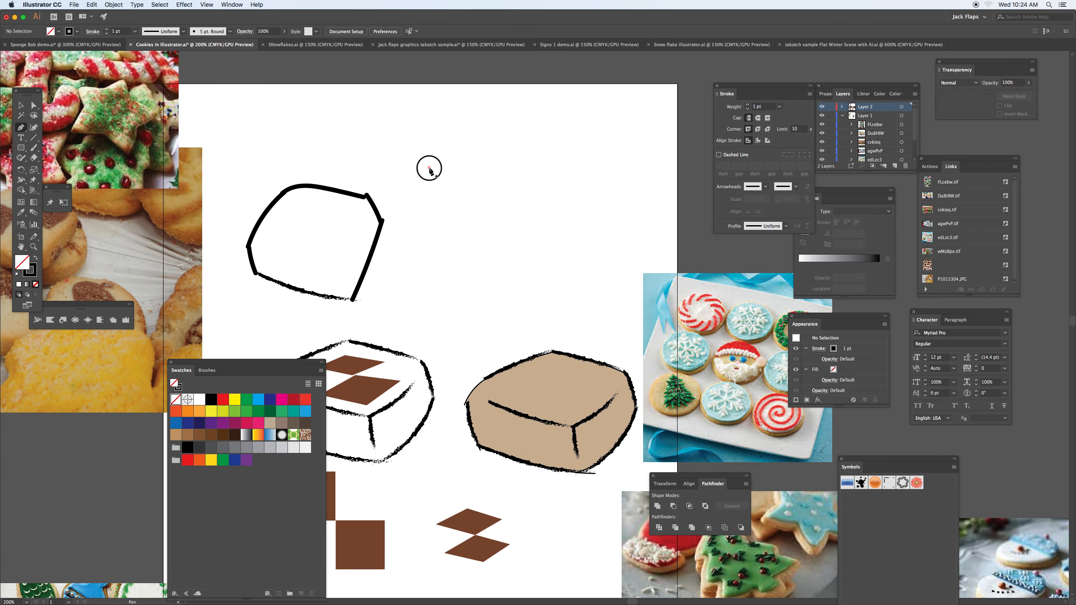
Draw a closed six-sided cookie outline, shift its top anchor, and round the corners with the widgets.
{"action": "left_click_drag", "start_coordinate": [428, 168], "coordinate": [428, 219]}
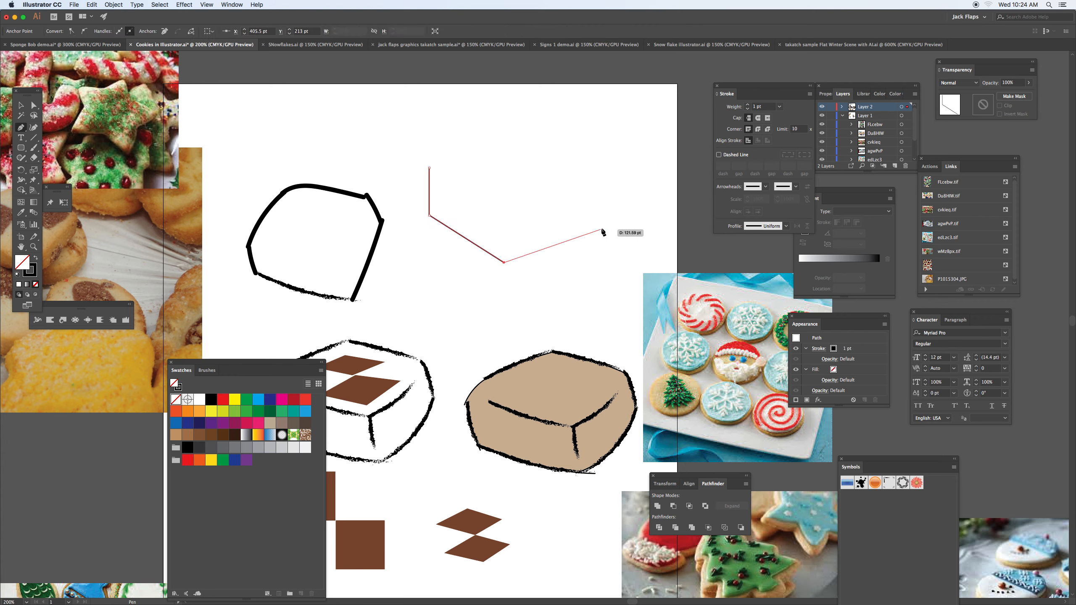
{"action": "left_click_drag", "start_coordinate": [603, 232], "coordinate": [597, 176]}
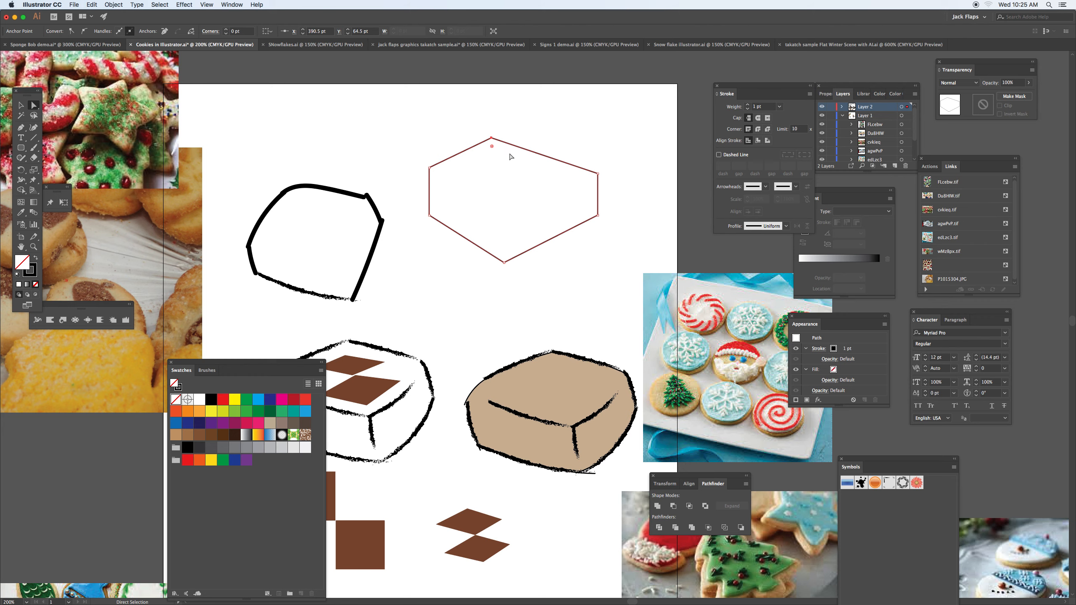
{"action": "left_click_drag", "start_coordinate": [491, 144], "coordinate": [506, 145]}
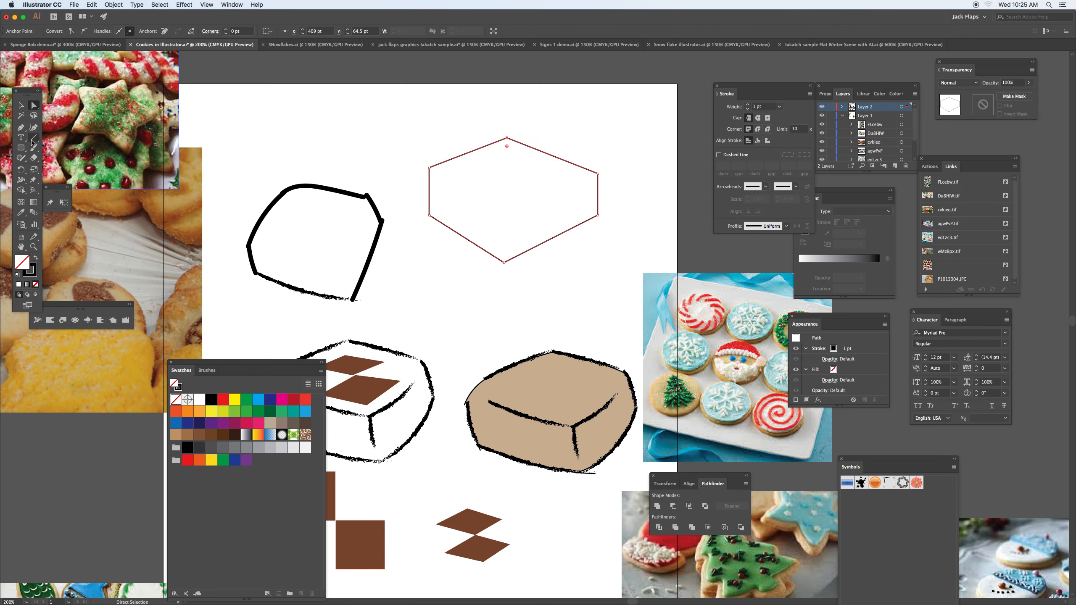
{"action": "left_click", "coordinate": [21, 128]}
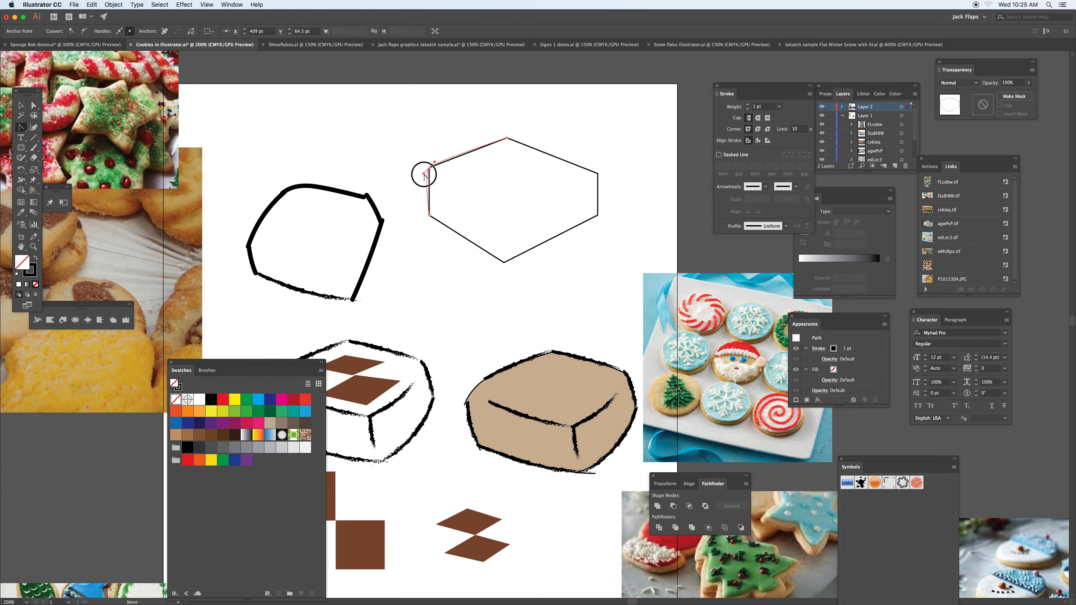
{"action": "left_click_drag", "start_coordinate": [425, 174], "coordinate": [508, 264]}
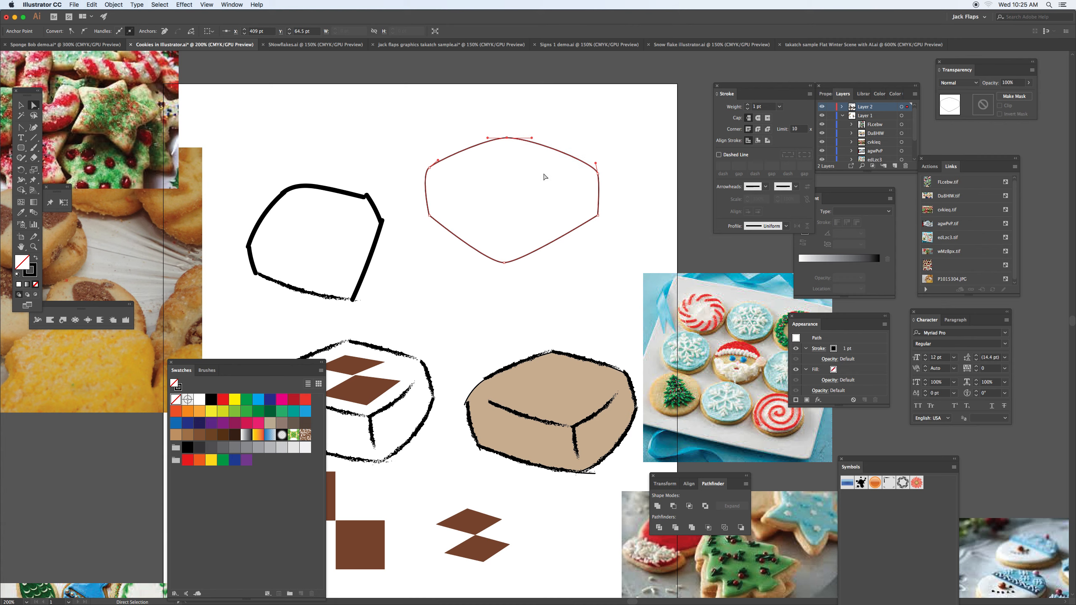
{"action": "mouse_move", "coordinate": [504, 177]}
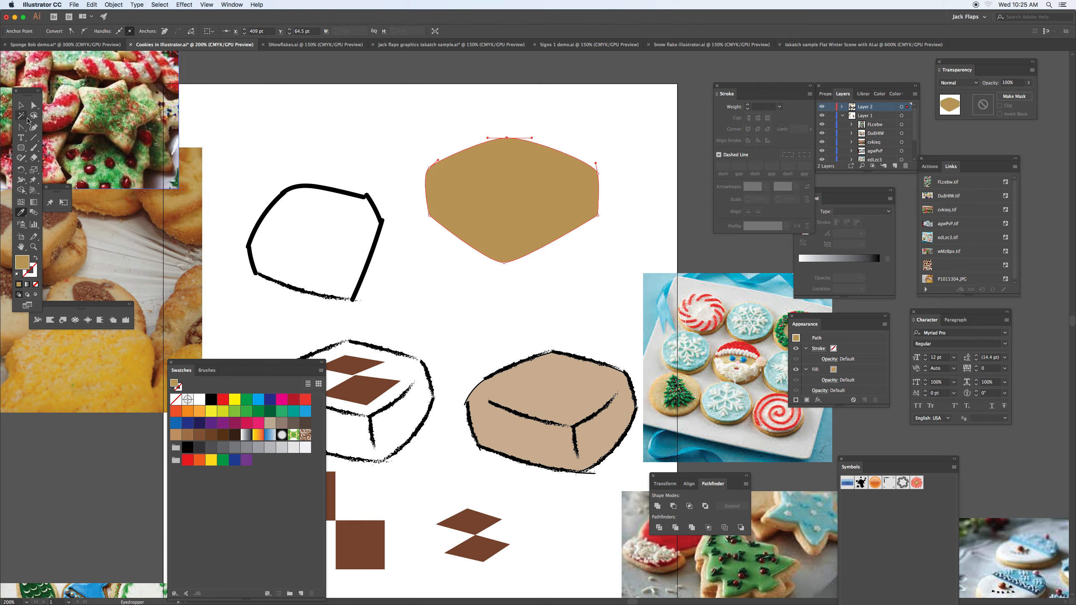
{"action": "mouse_move", "coordinate": [32, 129]}
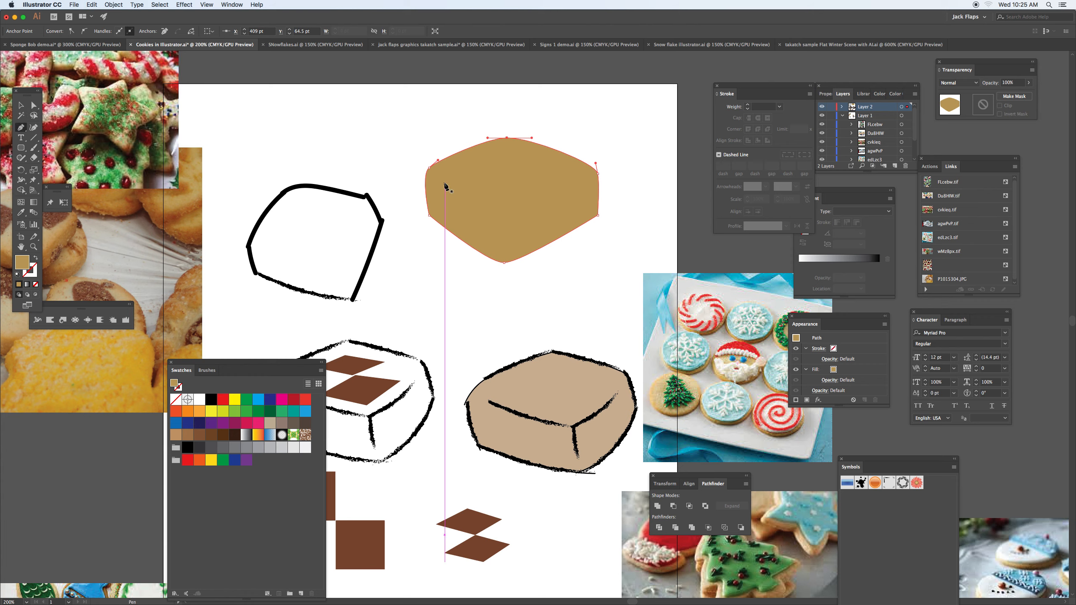
Draw a four-point dark brown left side face, round its corners, and enlarge it to fill the side.
{"action": "left_click_drag", "start_coordinate": [439, 182], "coordinate": [498, 219]}
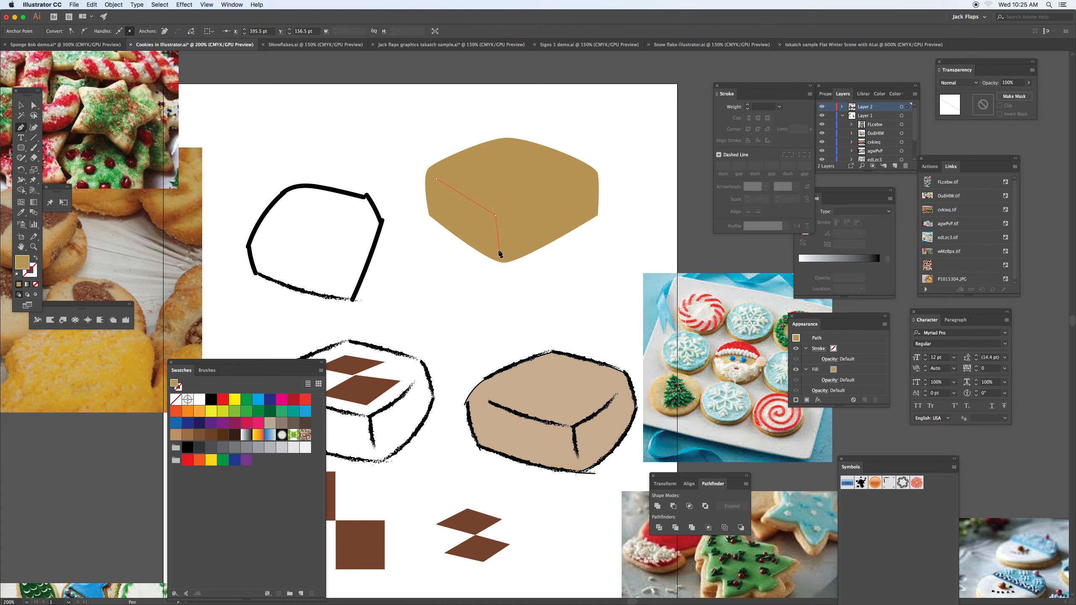
{"action": "left_click_drag", "start_coordinate": [501, 253], "coordinate": [431, 206]}
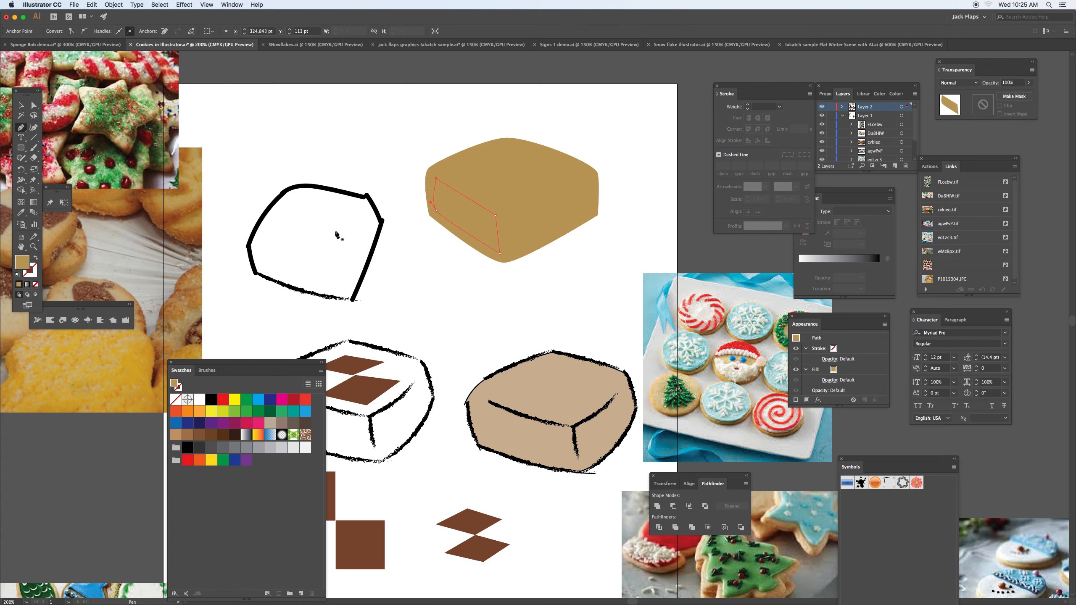
{"action": "left_click", "coordinate": [174, 211]}
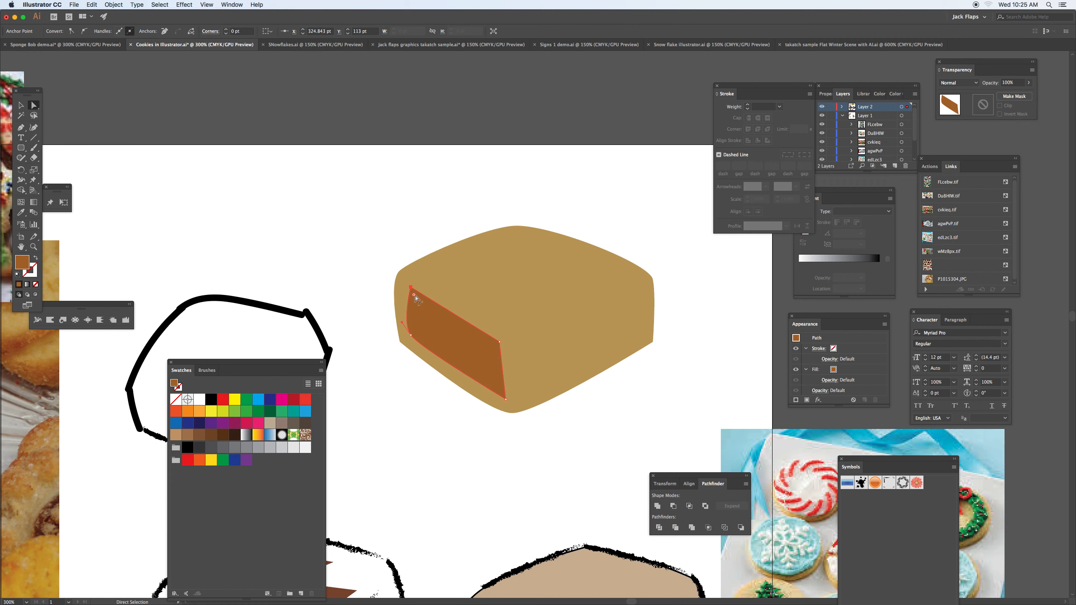
{"action": "left_click_drag", "start_coordinate": [416, 299], "coordinate": [501, 346]}
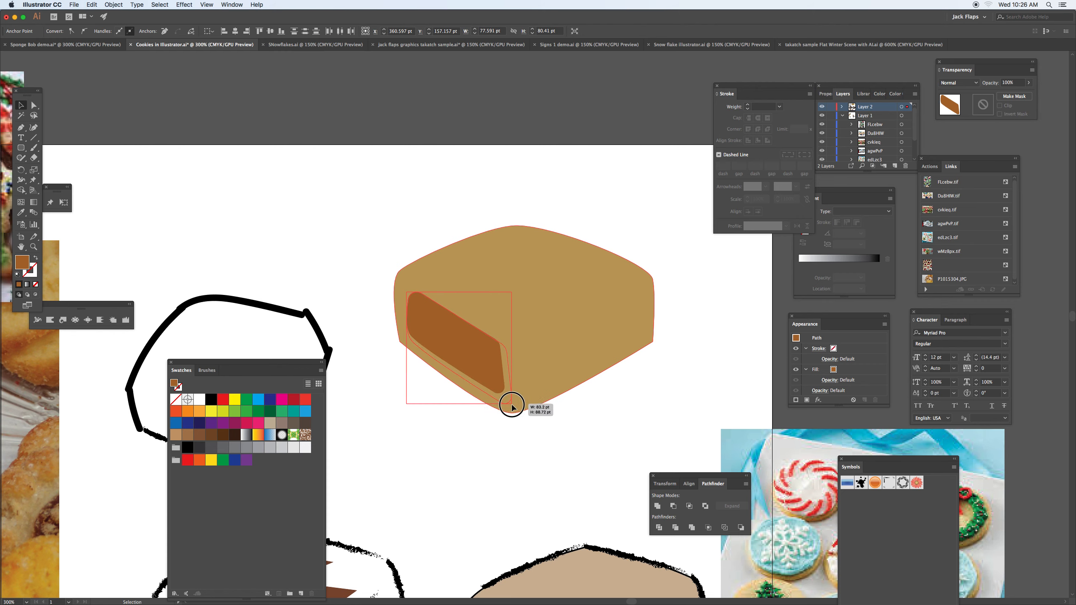
{"action": "left_click_drag", "start_coordinate": [511, 405], "coordinate": [394, 283]}
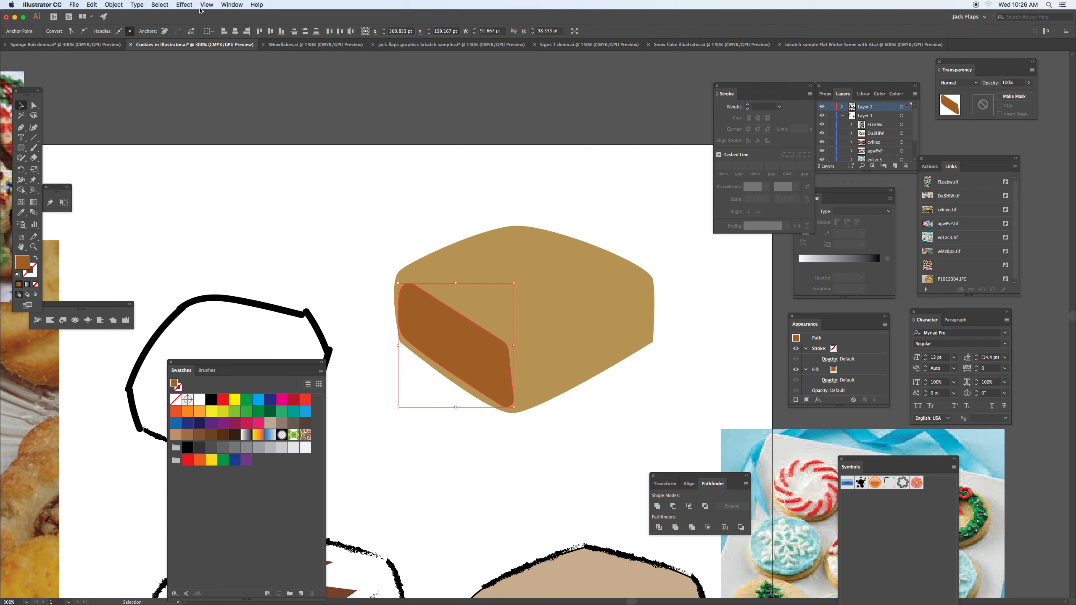
Apply a Gaussian Blur of about 6.4 px radius to the left side face.
{"action": "left_click", "coordinate": [184, 5]}
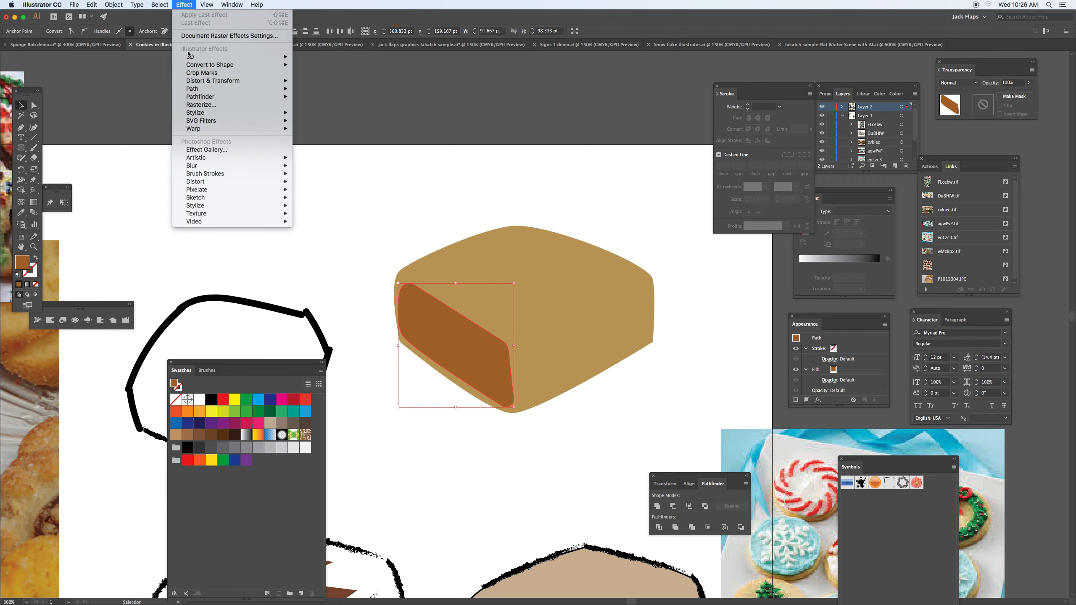
{"action": "mouse_move", "coordinate": [200, 96]}
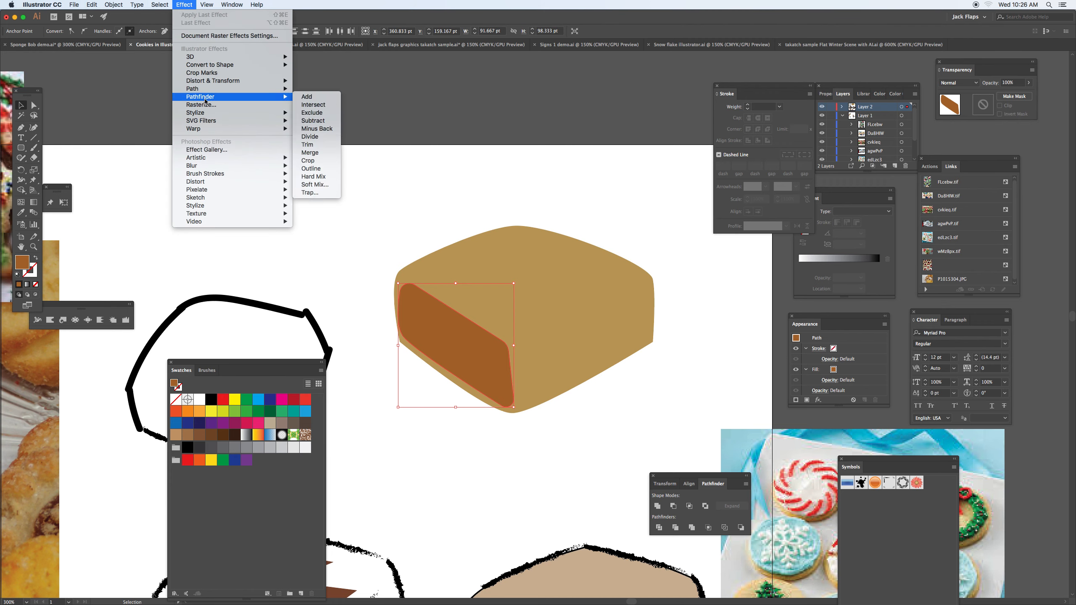
{"action": "mouse_move", "coordinate": [213, 80]}
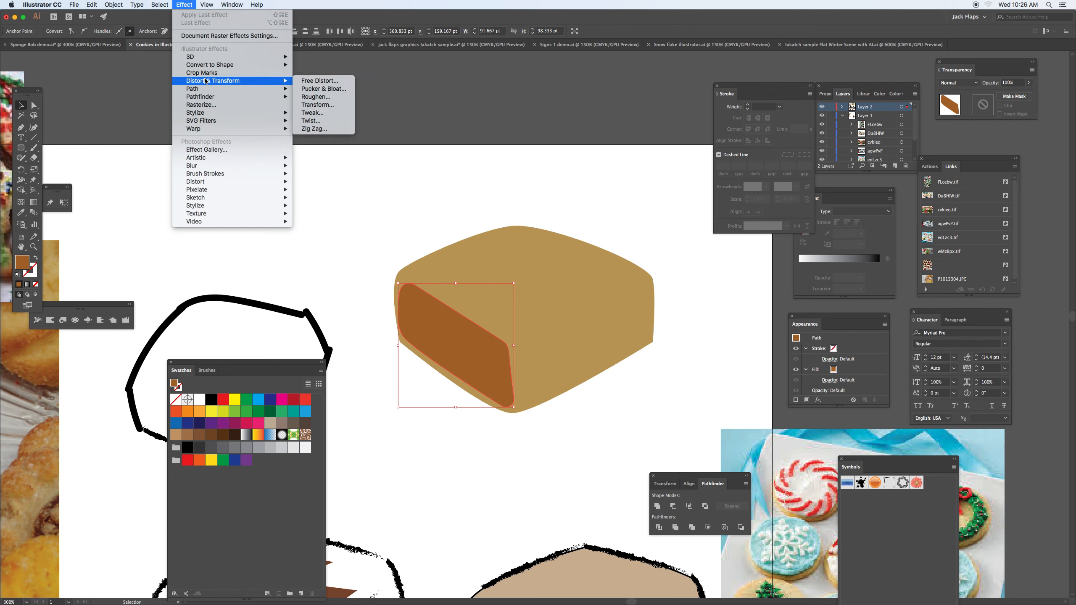
{"action": "mouse_move", "coordinate": [196, 113]}
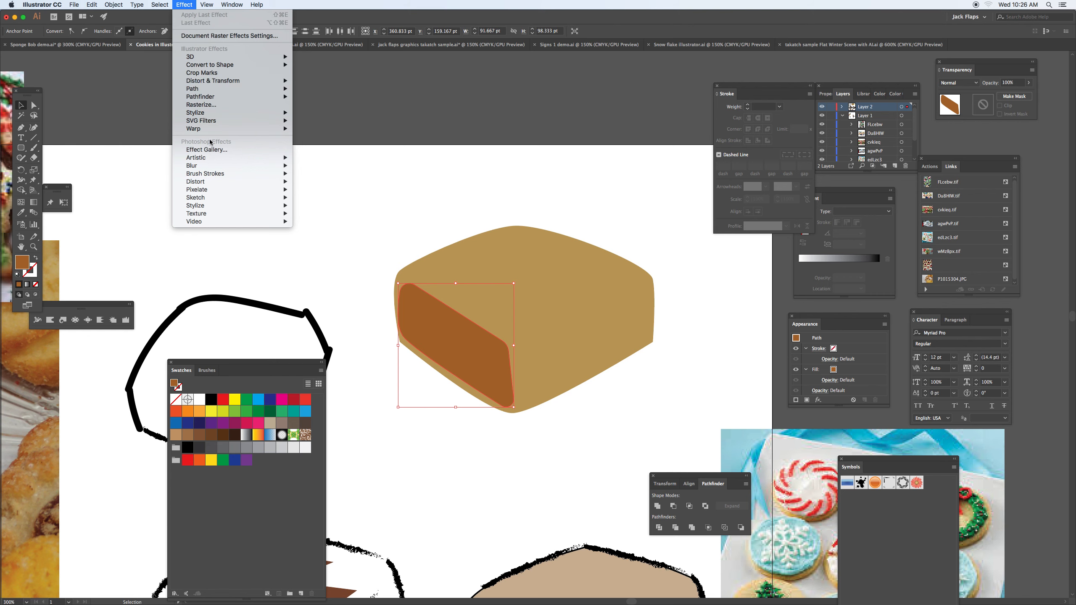
{"action": "mouse_move", "coordinate": [193, 165]}
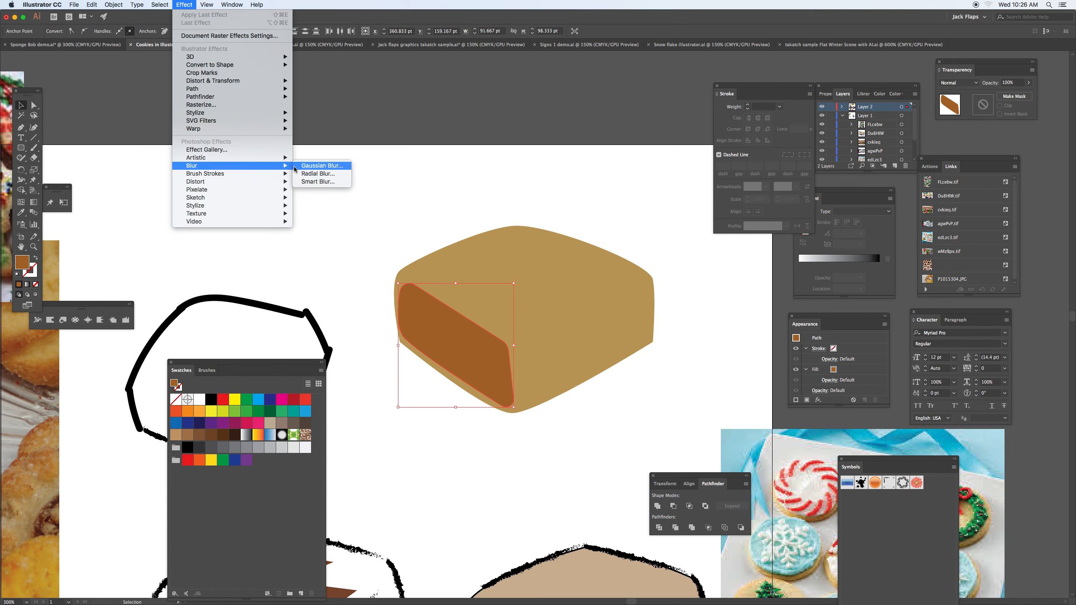
{"action": "left_click", "coordinate": [322, 166]}
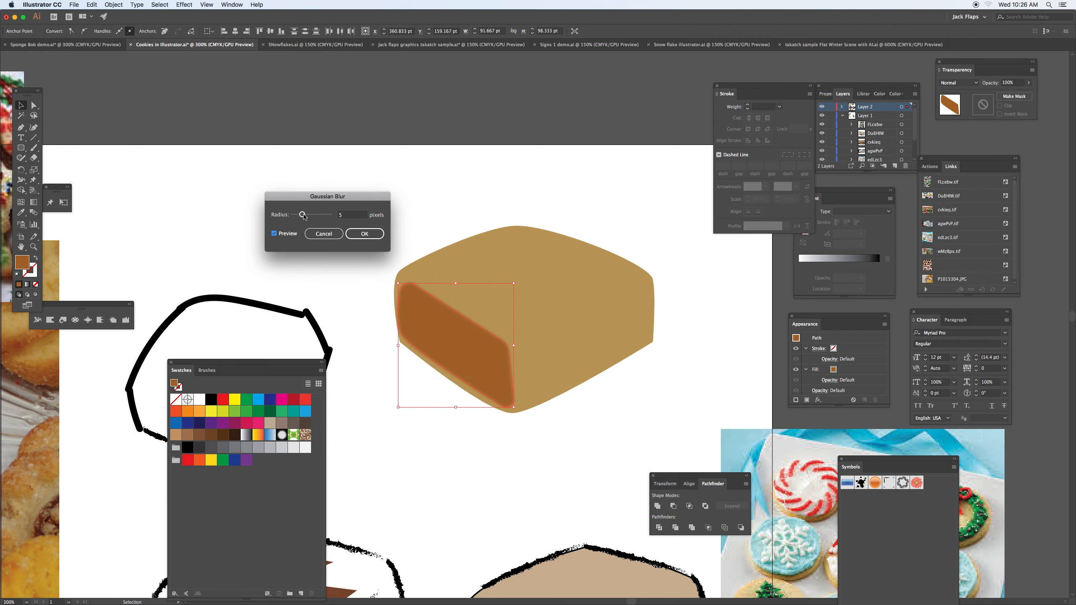
{"action": "left_click_drag", "start_coordinate": [303, 215], "coordinate": [308, 215]}
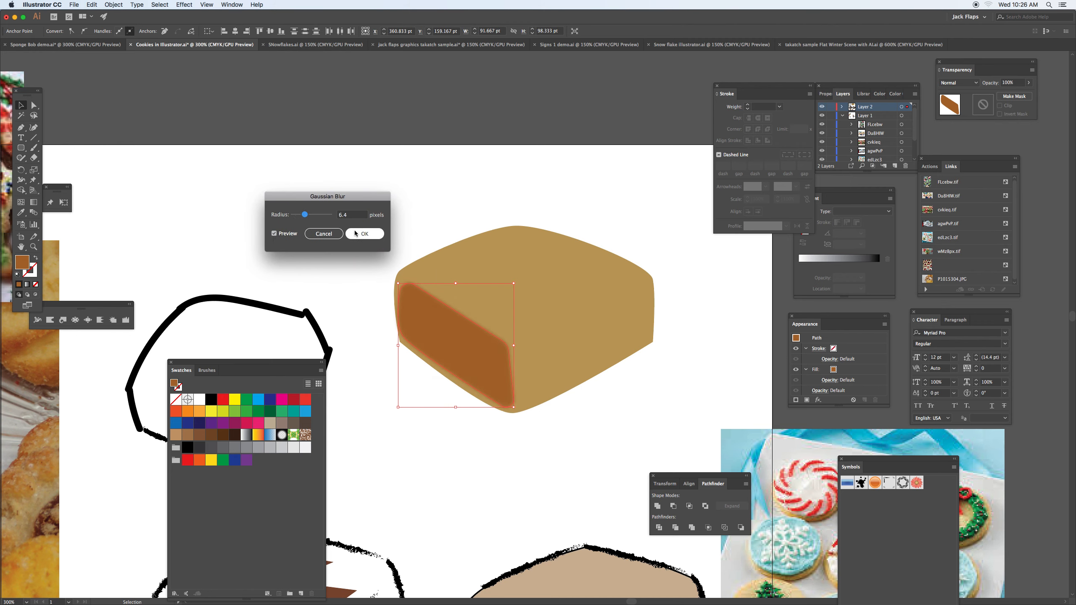
{"action": "left_click", "coordinate": [364, 234]}
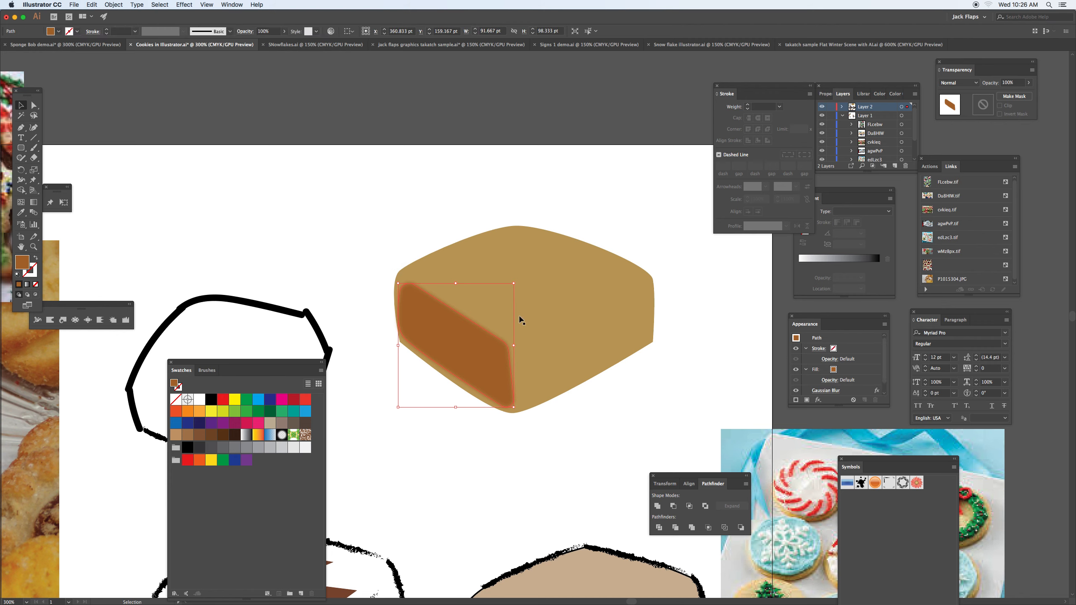
{"action": "mouse_move", "coordinate": [426, 237]}
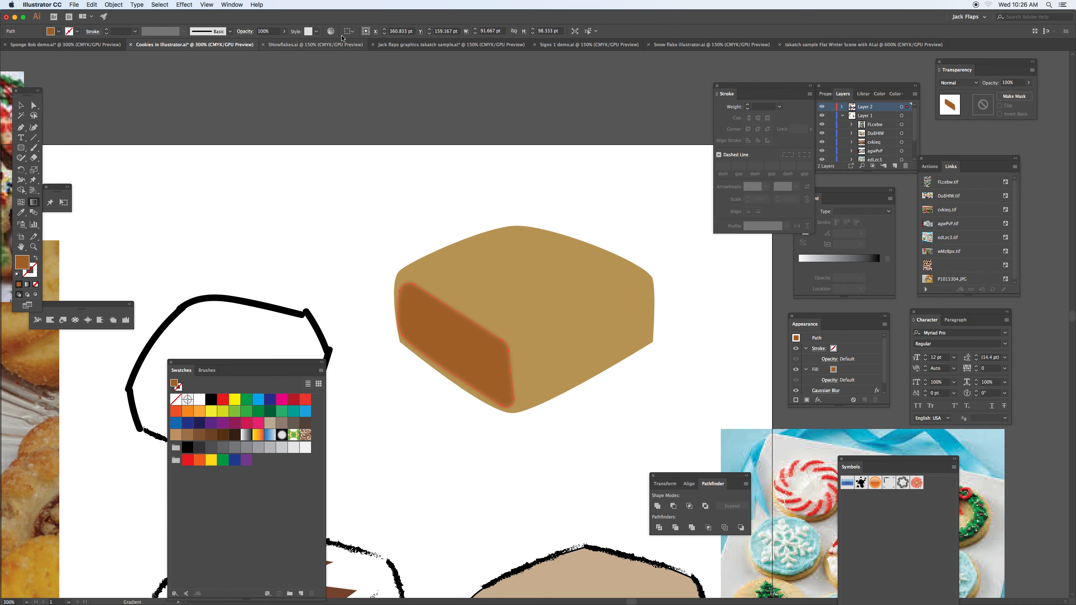
Load the Earthtones gradient library and fill the left face with a darker earth-tone gradient.
{"action": "left_click", "coordinate": [232, 5]}
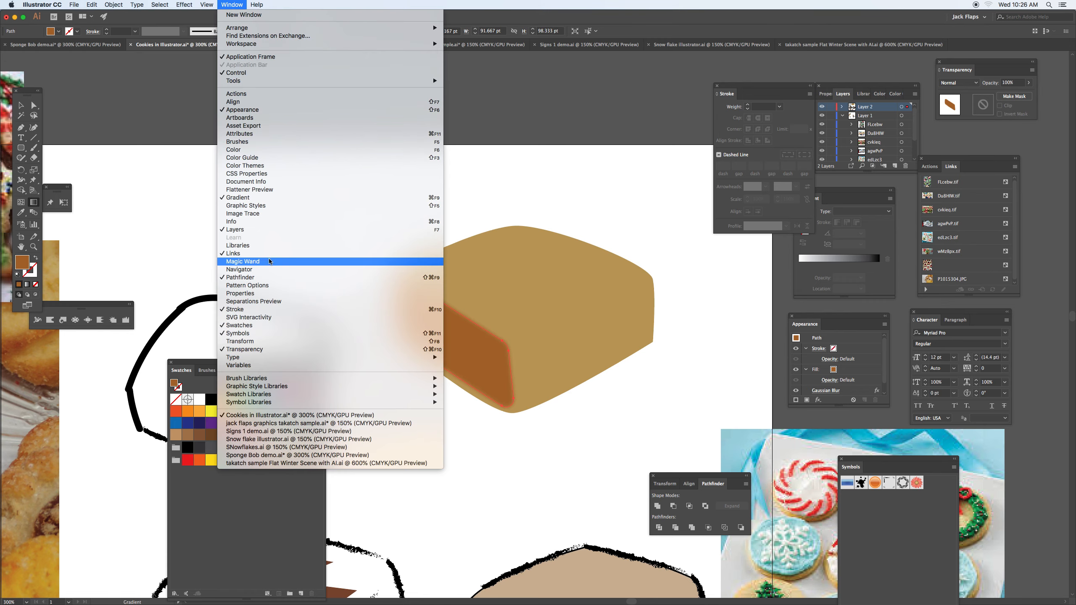
{"action": "mouse_move", "coordinate": [245, 205]}
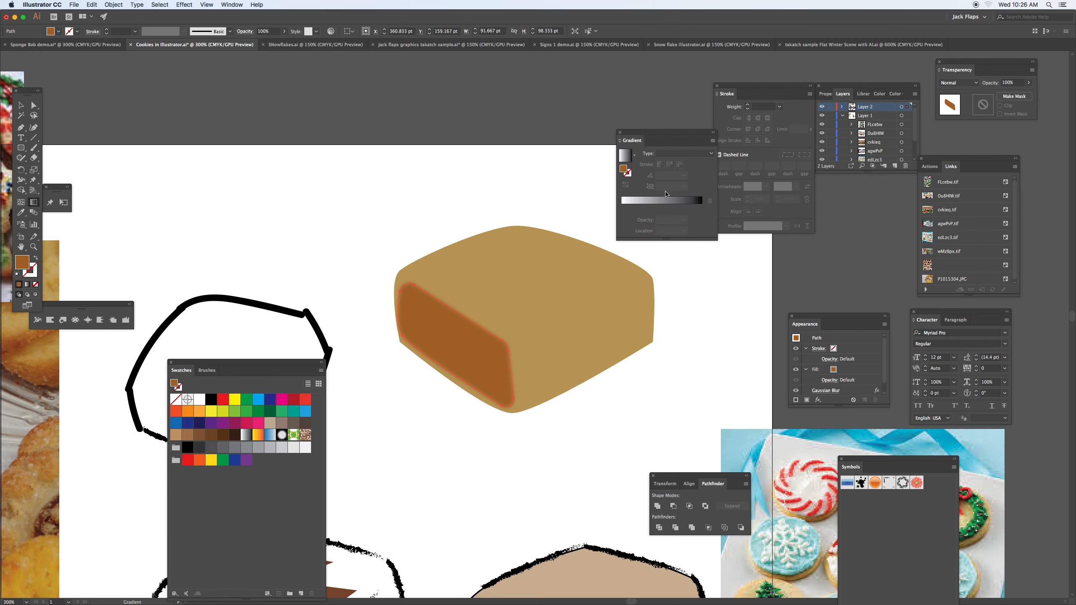
{"action": "mouse_move", "coordinate": [926, 233]}
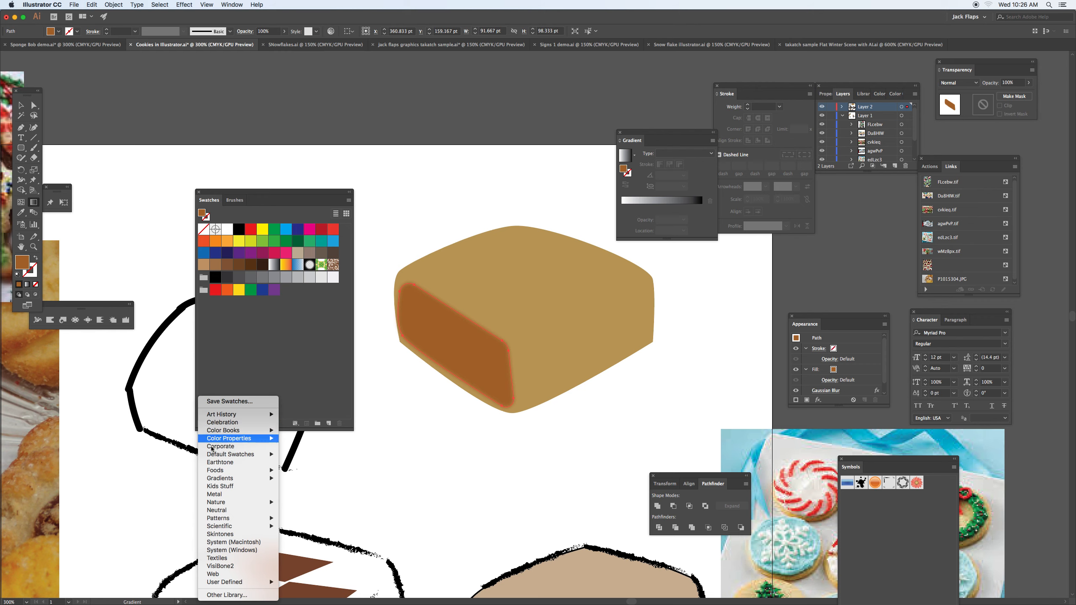
{"action": "mouse_move", "coordinate": [219, 478]}
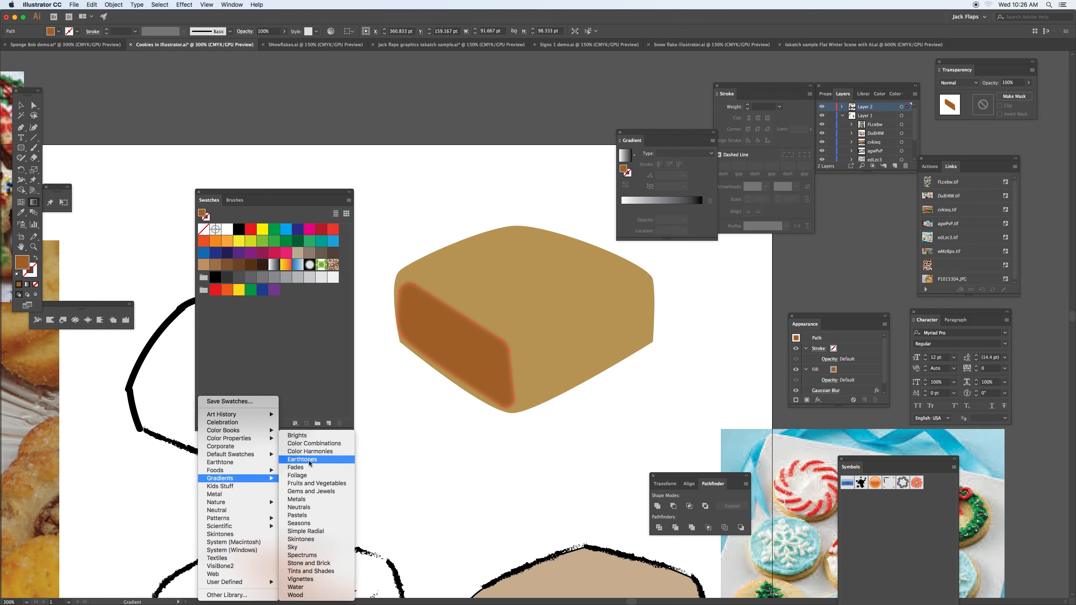
{"action": "left_click", "coordinate": [302, 459]}
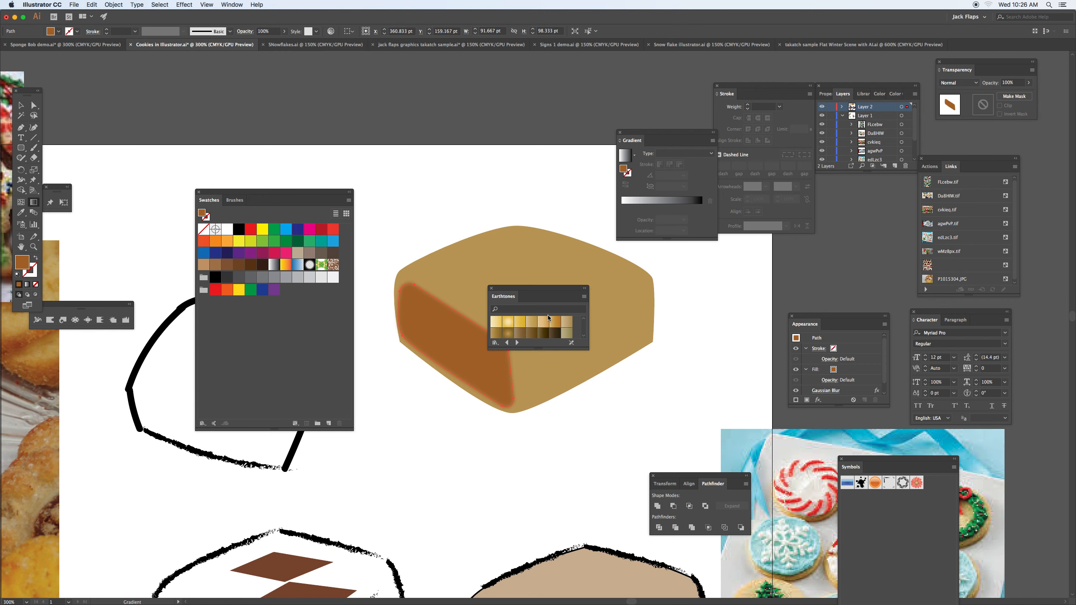
{"action": "left_click", "coordinate": [555, 323]}
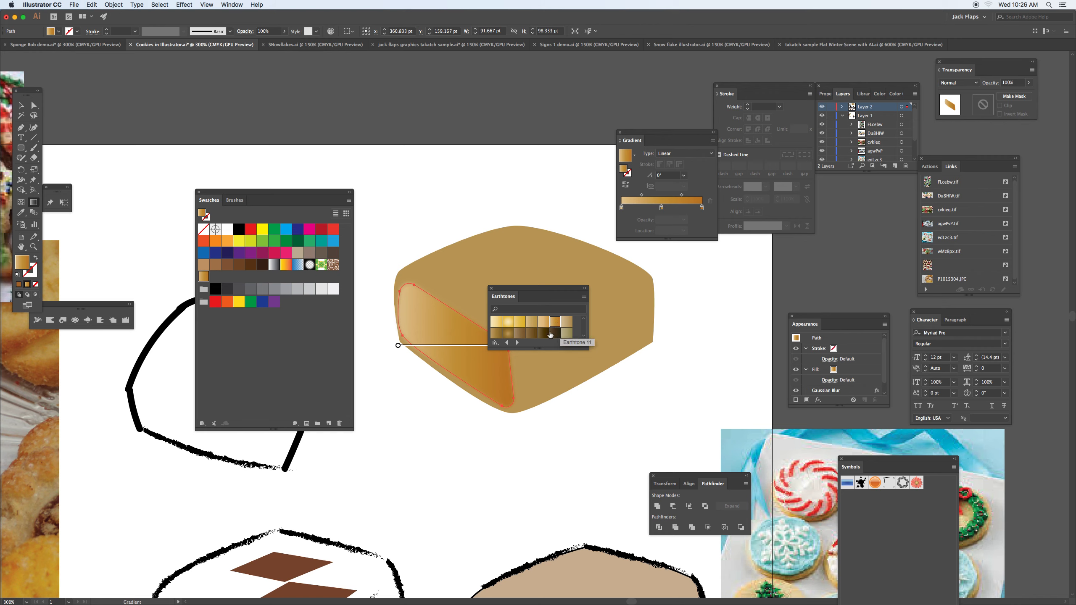
{"action": "left_click", "coordinate": [540, 323]}
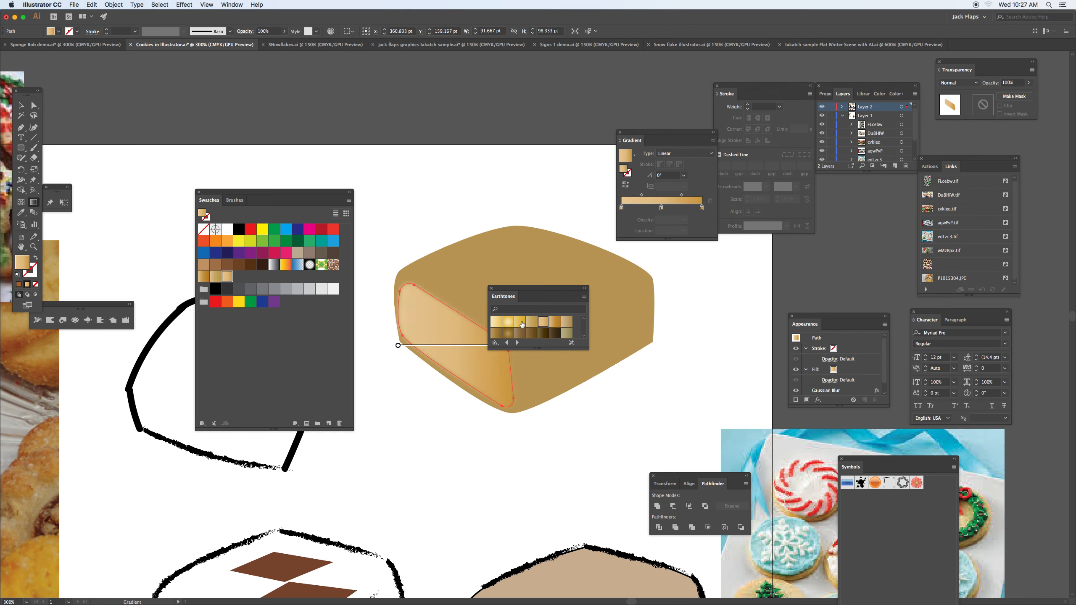
{"action": "left_click", "coordinate": [498, 323]}
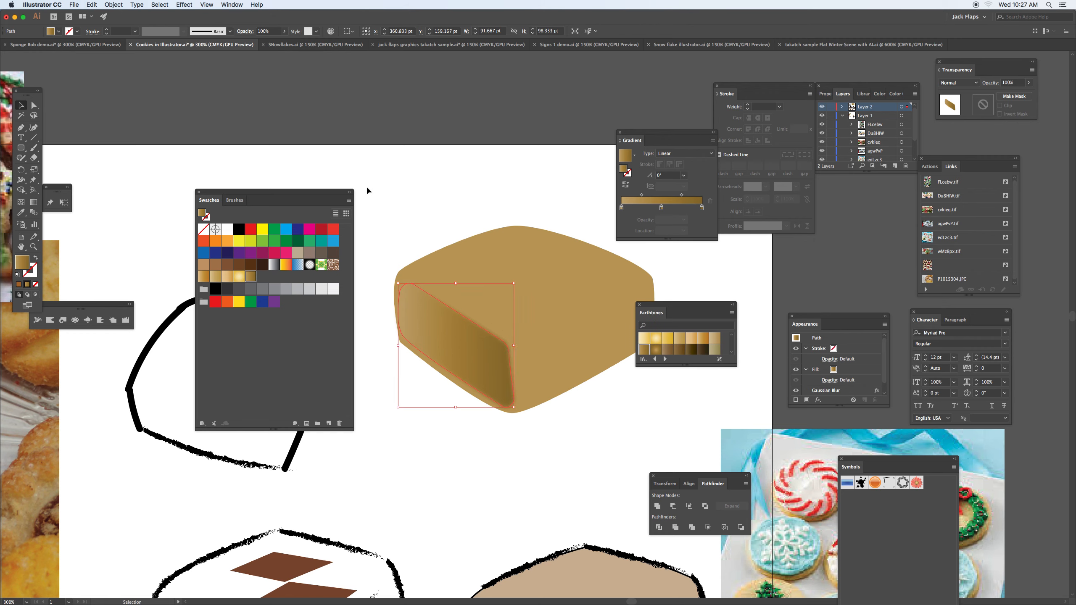
{"action": "left_click", "coordinate": [439, 323]}
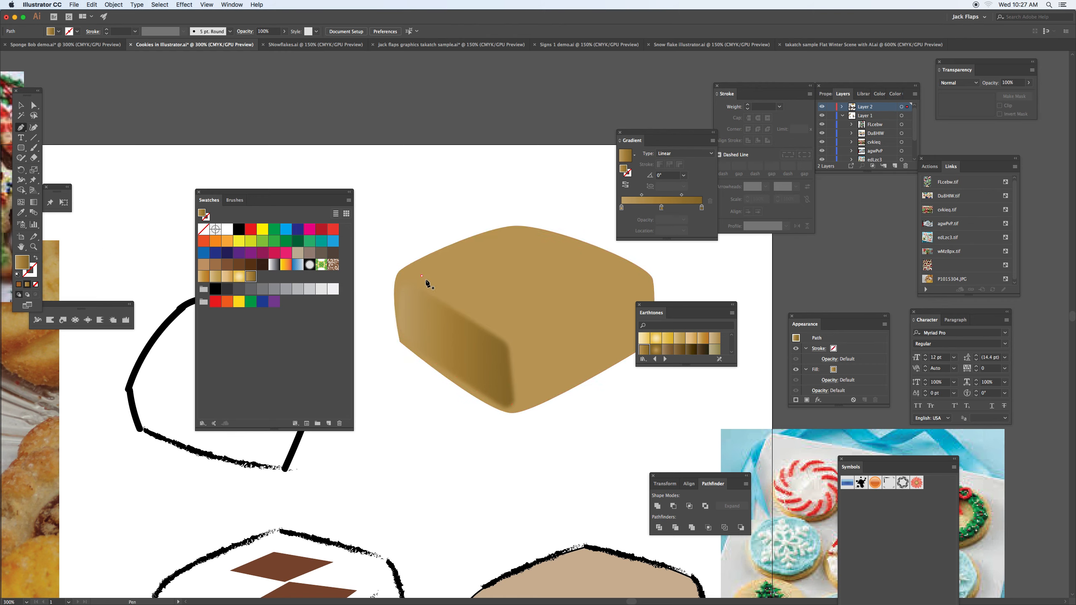
Outline the top face, give it a vertical earth-tone gradient, and soften it with Gaussian Blur.
{"action": "left_click", "coordinate": [638, 282]}
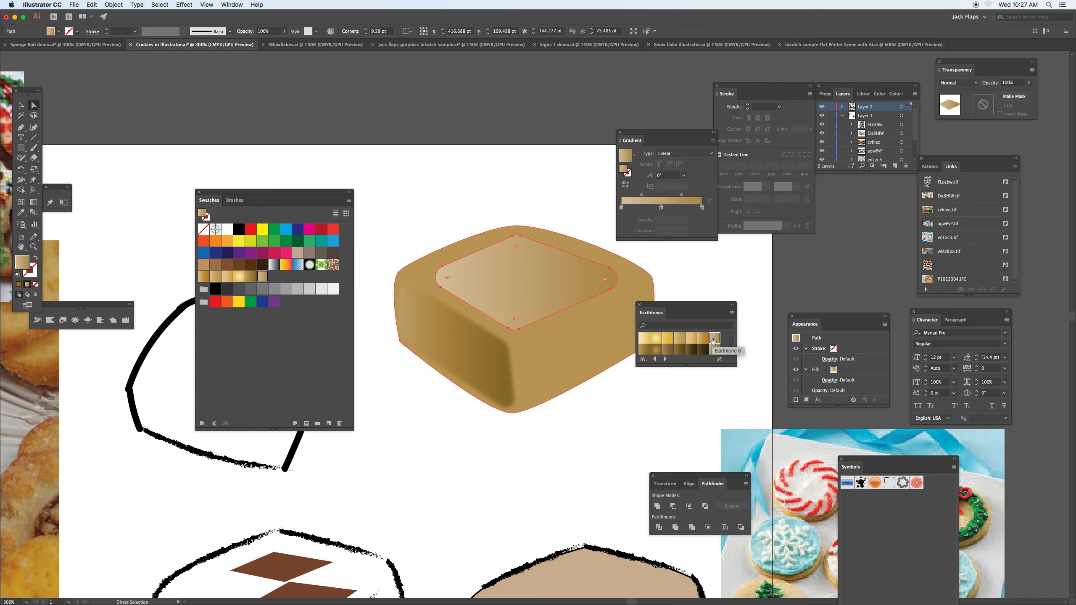
{"action": "left_click_drag", "start_coordinate": [434, 282], "coordinate": [615, 283]}
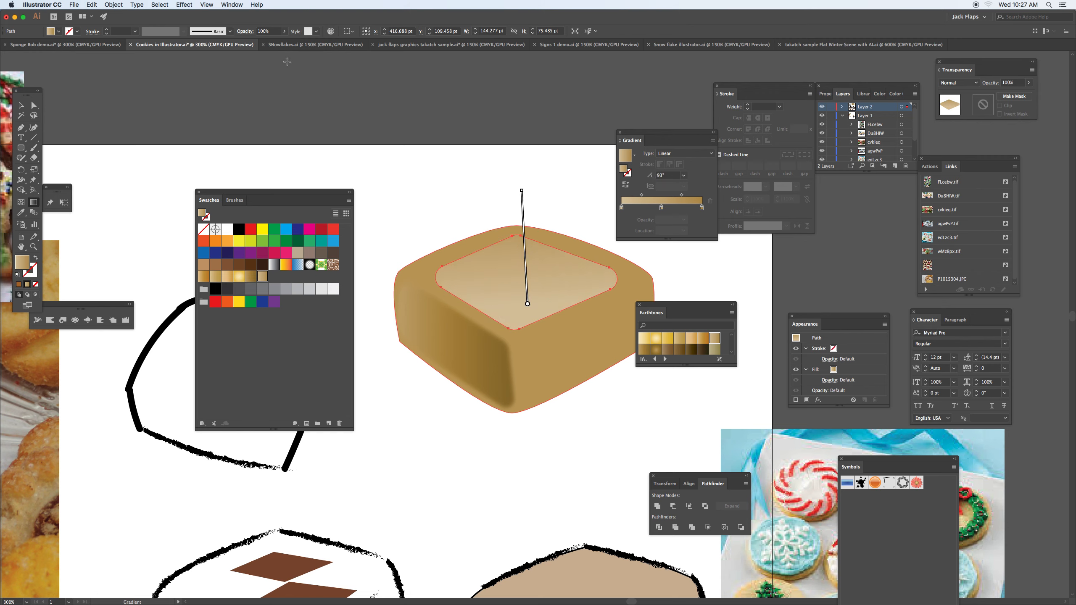
{"action": "left_click", "coordinate": [185, 5]}
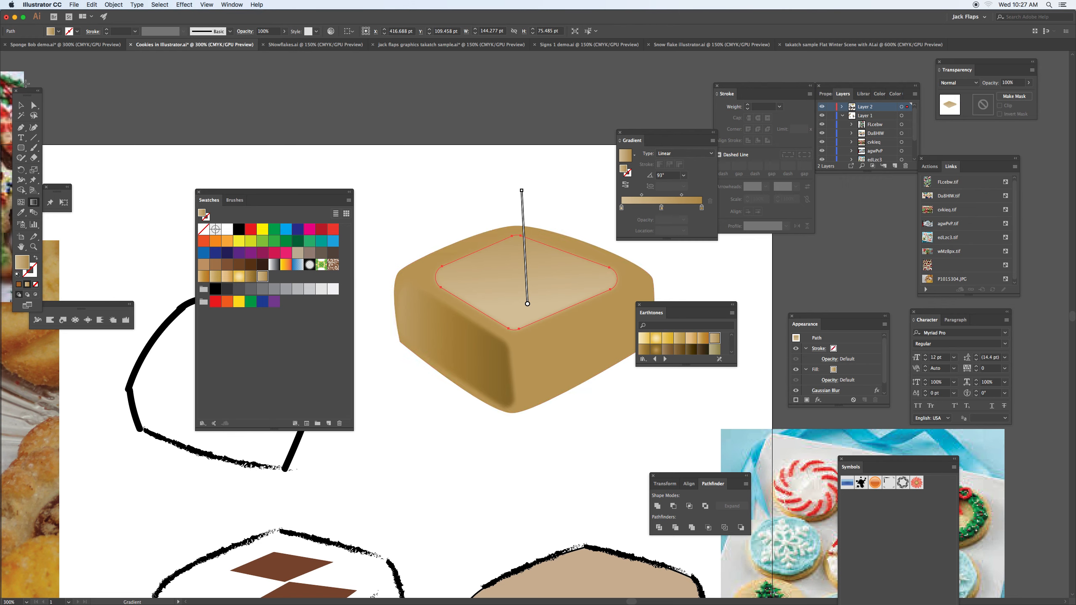
Adjust the top face's anchors, pulling its left and right corners toward the cookie edges.
{"action": "left_click", "coordinate": [479, 271]}
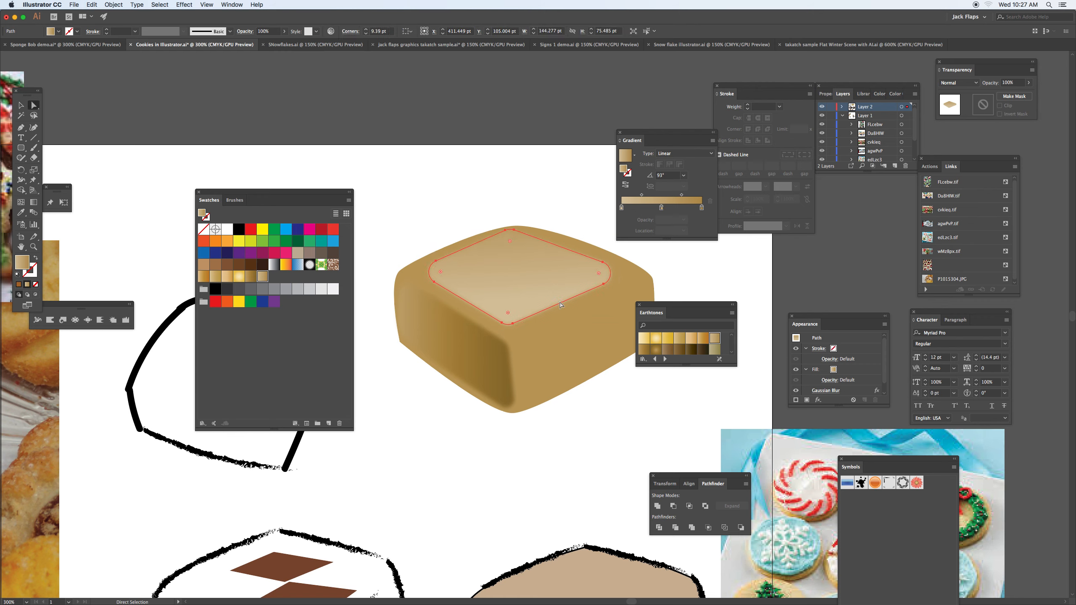
{"action": "left_click_drag", "start_coordinate": [560, 304], "coordinate": [578, 293]}
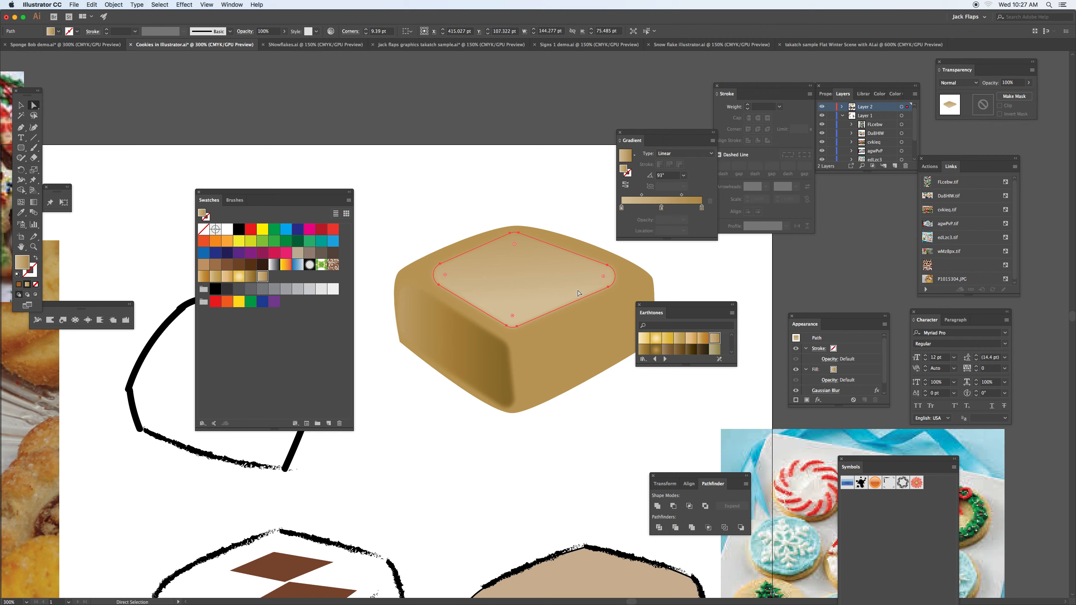
{"action": "left_click_drag", "start_coordinate": [604, 275], "coordinate": [613, 266]}
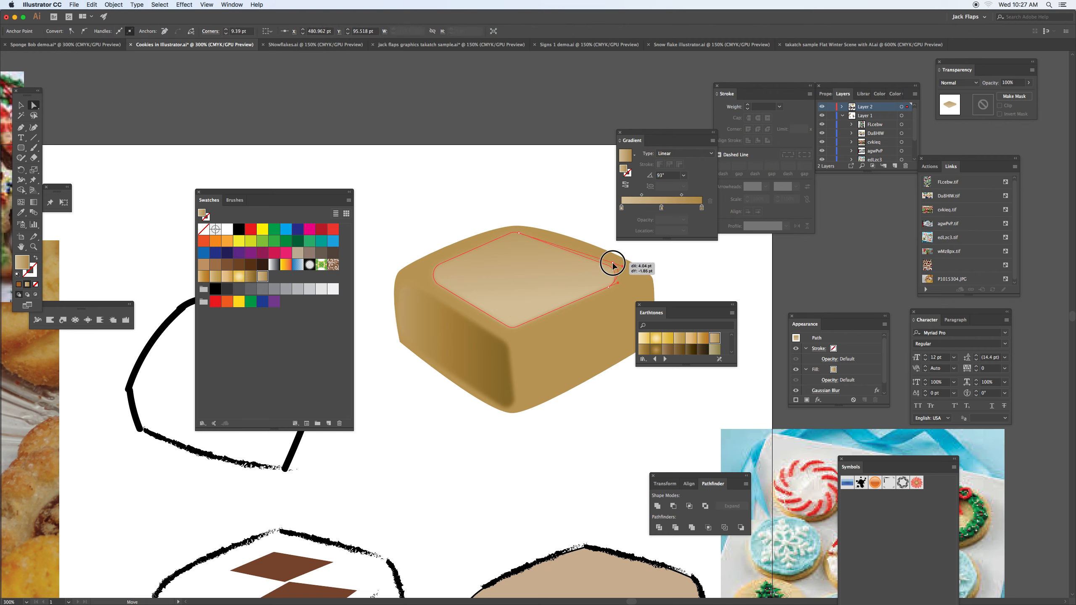
{"action": "left_click_drag", "start_coordinate": [613, 266], "coordinate": [608, 279]}
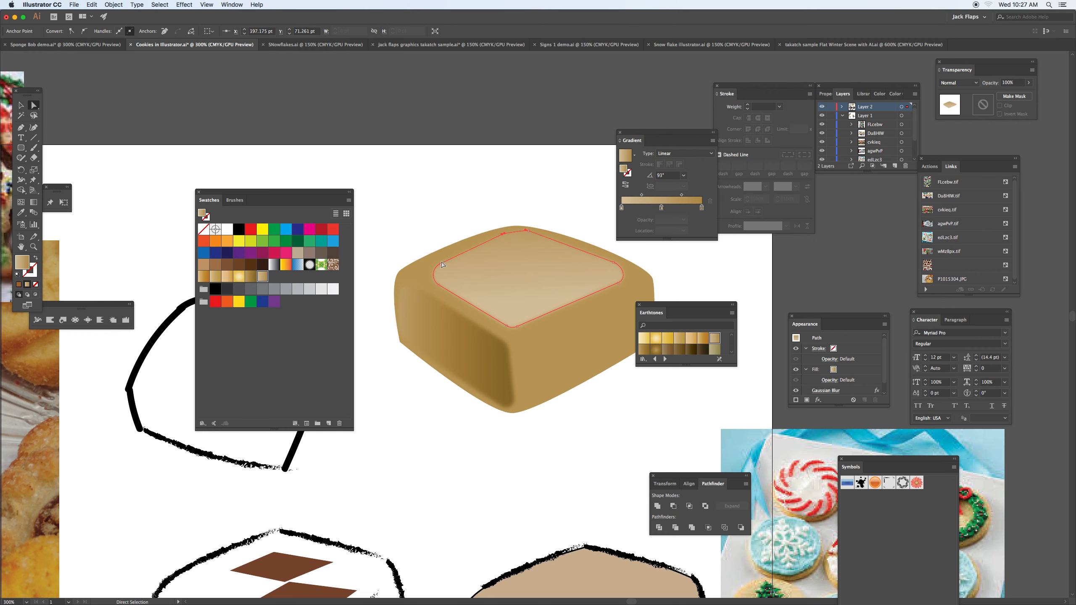
{"action": "left_click_drag", "start_coordinate": [440, 266], "coordinate": [439, 286]}
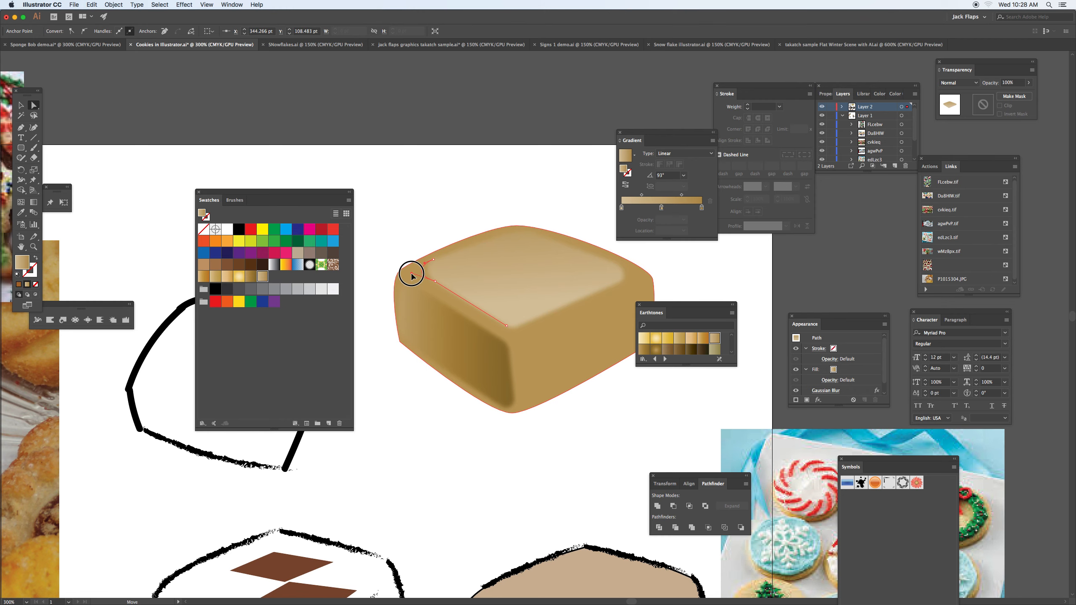
{"action": "left_click", "coordinate": [602, 471]}
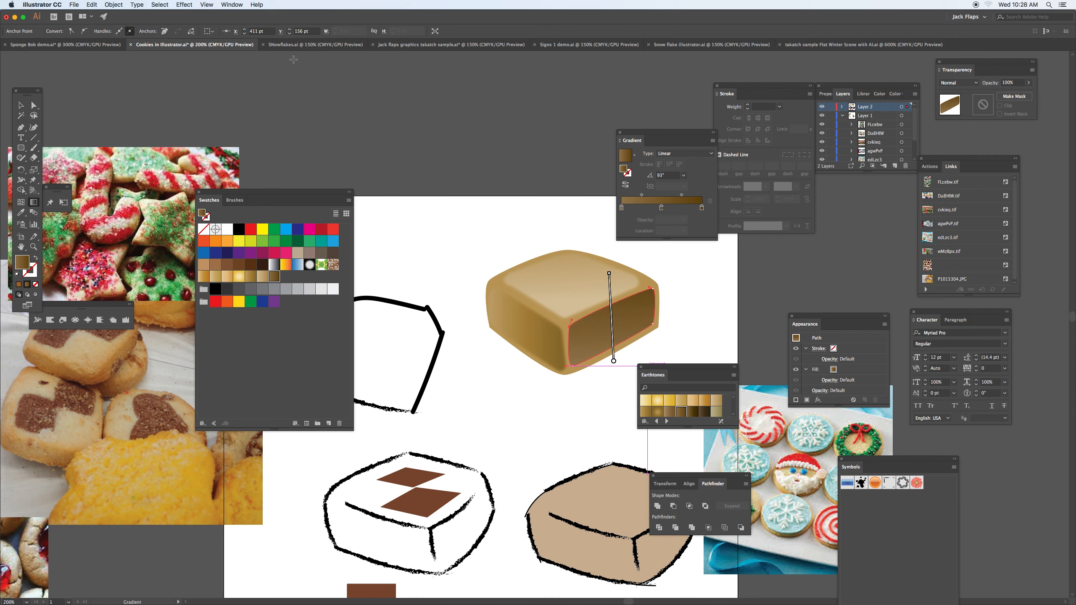
Gaussian-blur the dark right face and move the Transparency panel beside the cookie.
{"action": "left_click", "coordinate": [185, 5]}
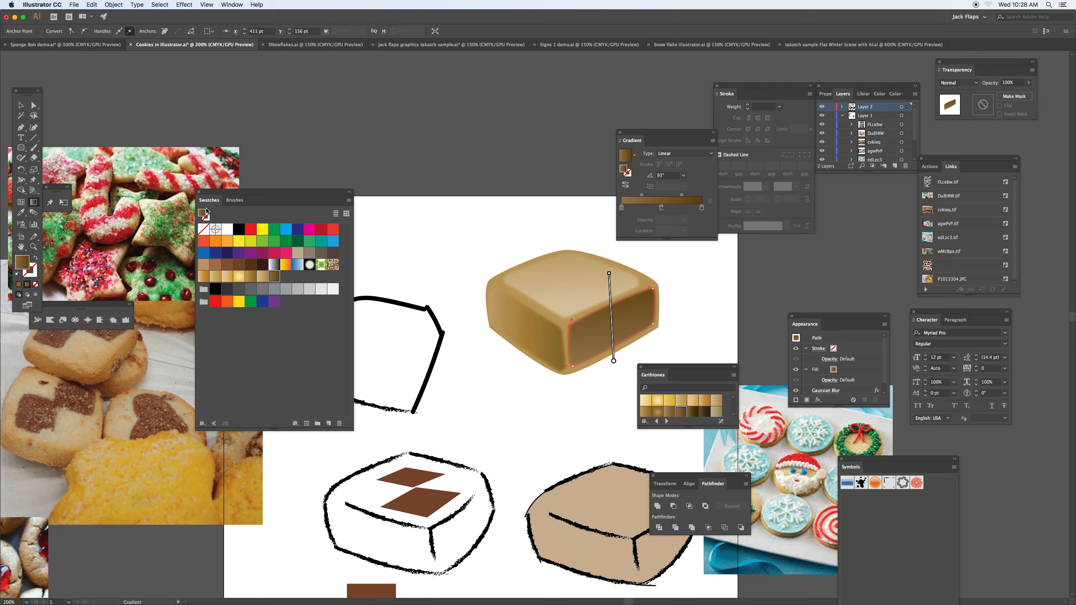
{"action": "mouse_move", "coordinate": [781, 226]}
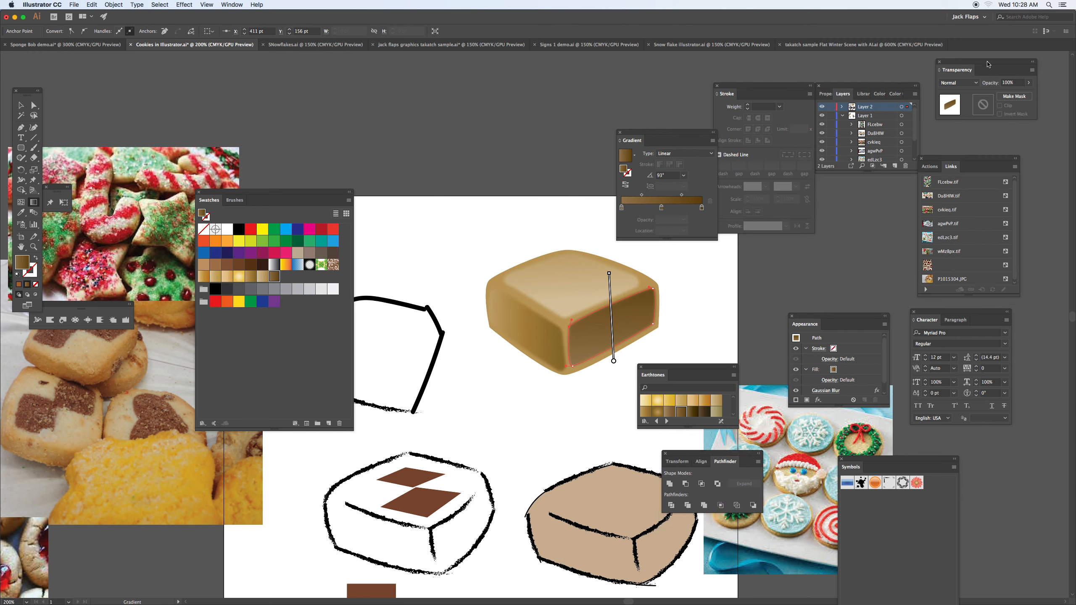
{"action": "left_click_drag", "start_coordinate": [957, 69], "coordinate": [511, 201]}
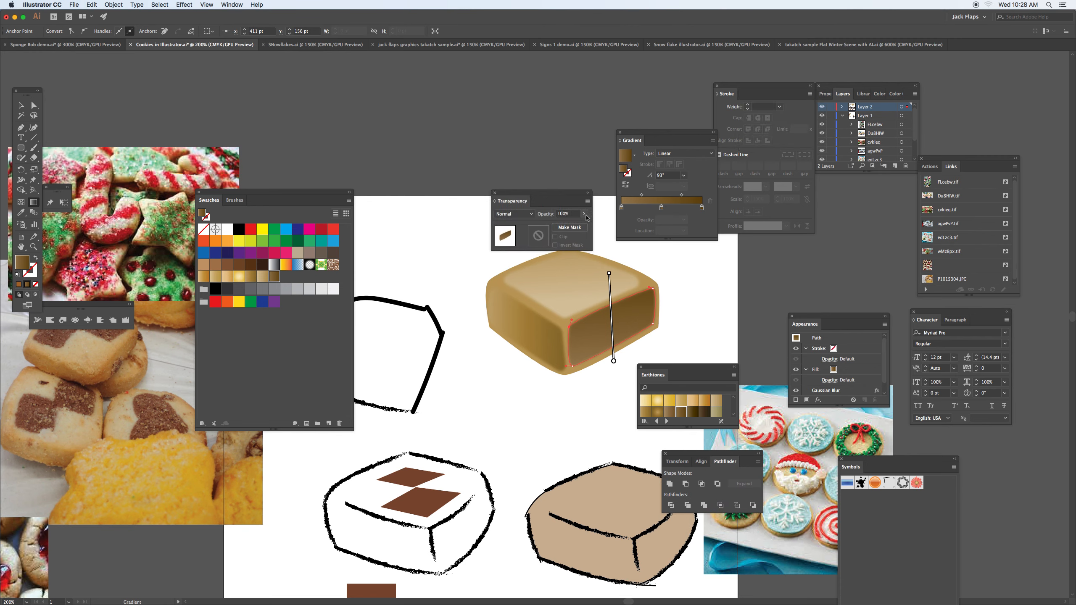
{"action": "left_click_drag", "start_coordinate": [583, 225], "coordinate": [569, 225]}
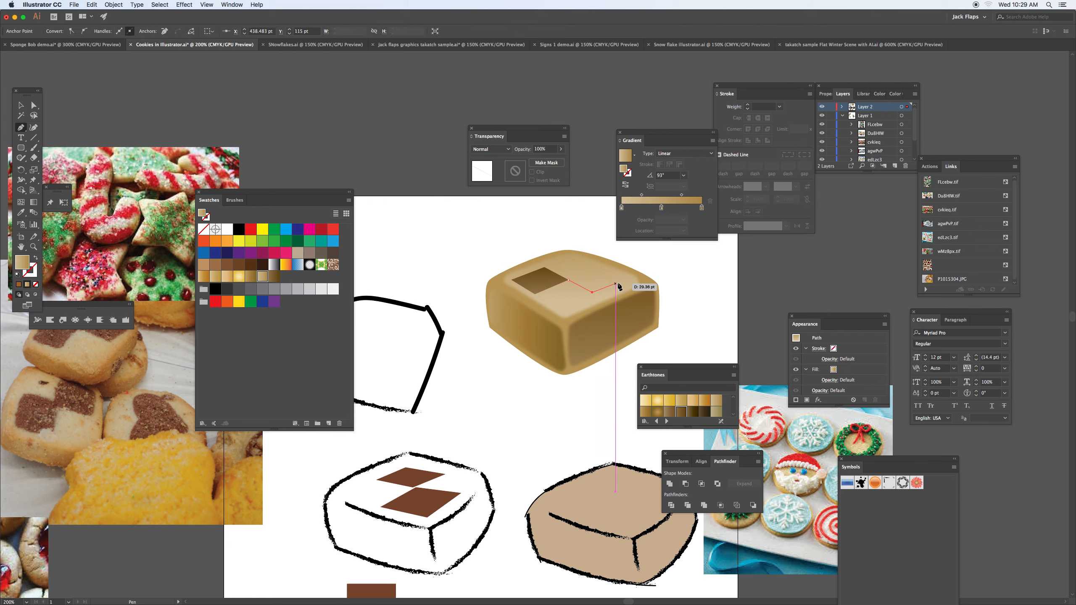
Draw a second brown-gradient diamond beside the first to form the checkerboard.
{"action": "left_click_drag", "start_coordinate": [618, 287], "coordinate": [602, 275]}
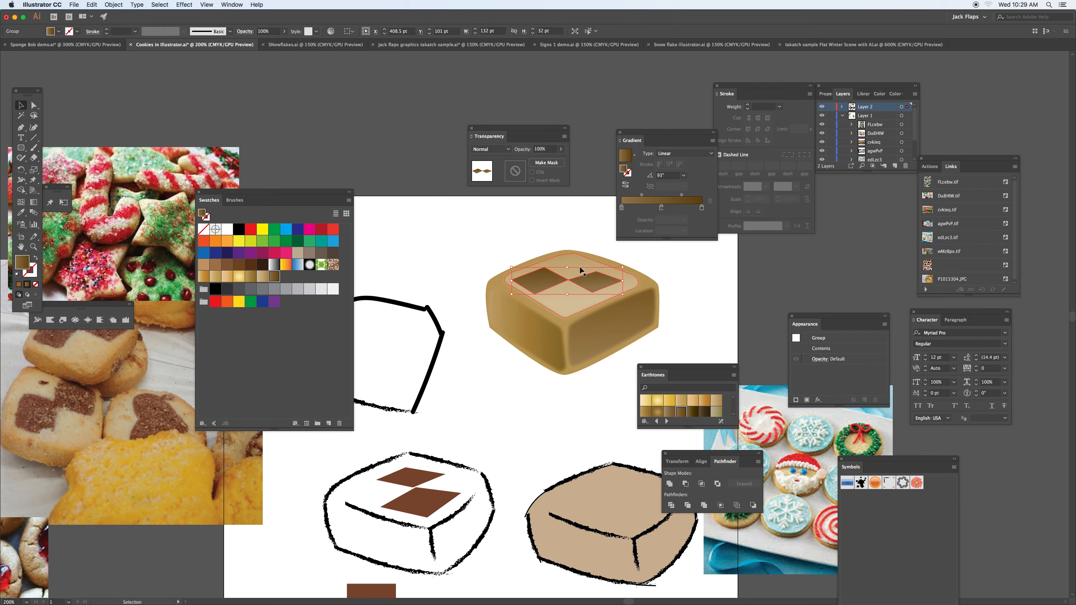
{"action": "left_click", "coordinate": [568, 269]}
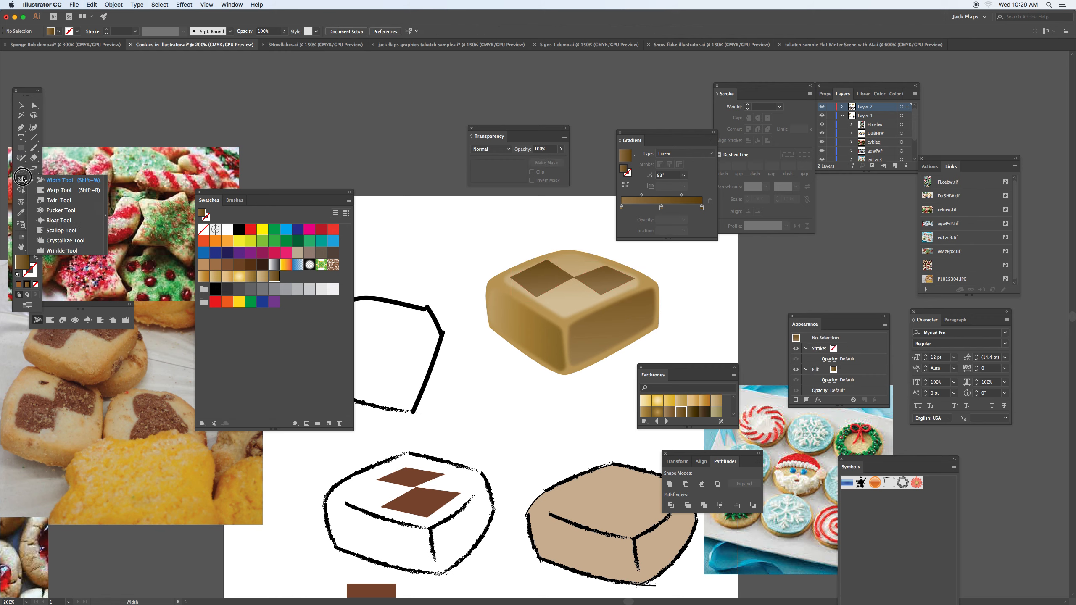
{"action": "left_click", "coordinate": [21, 148]}
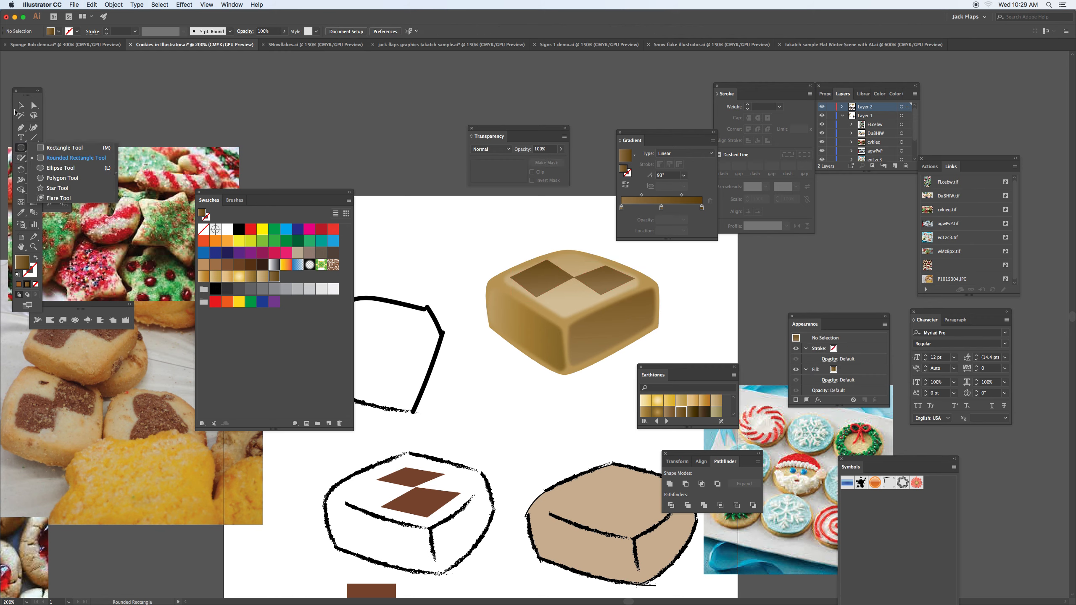
{"action": "left_click", "coordinate": [540, 279]}
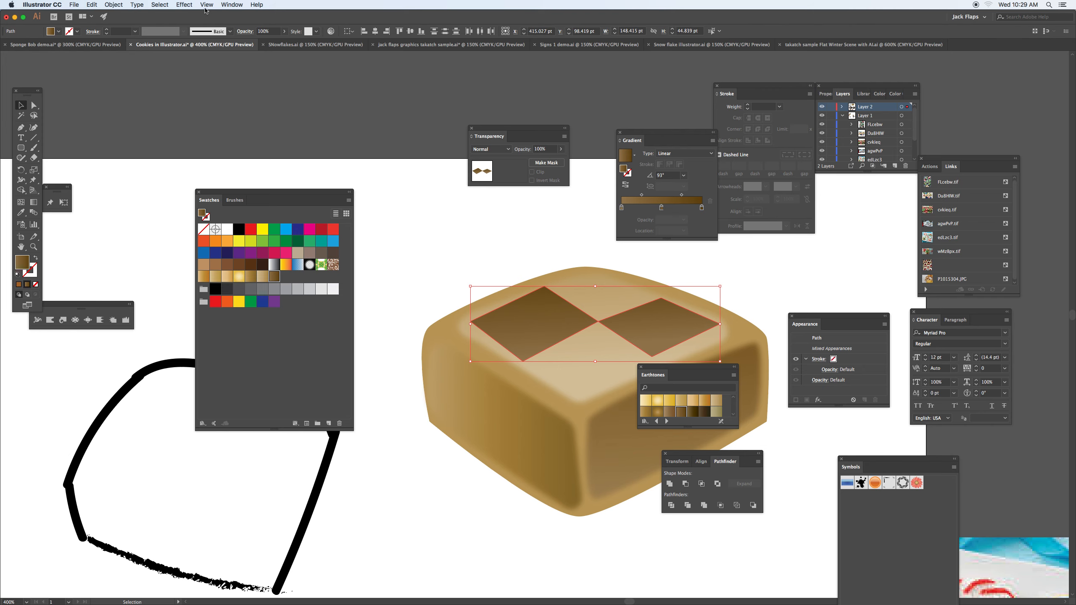
Apply the Effect Gallery Texturizer with Sandstone texture to both diamonds.
{"action": "left_click", "coordinate": [183, 5]}
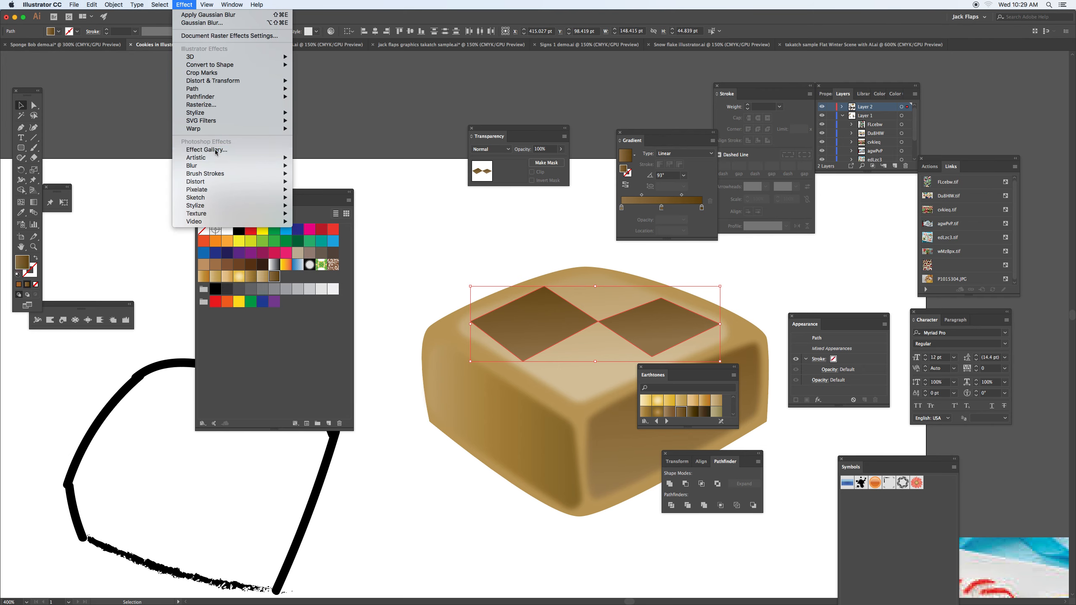
{"action": "left_click", "coordinate": [207, 150]}
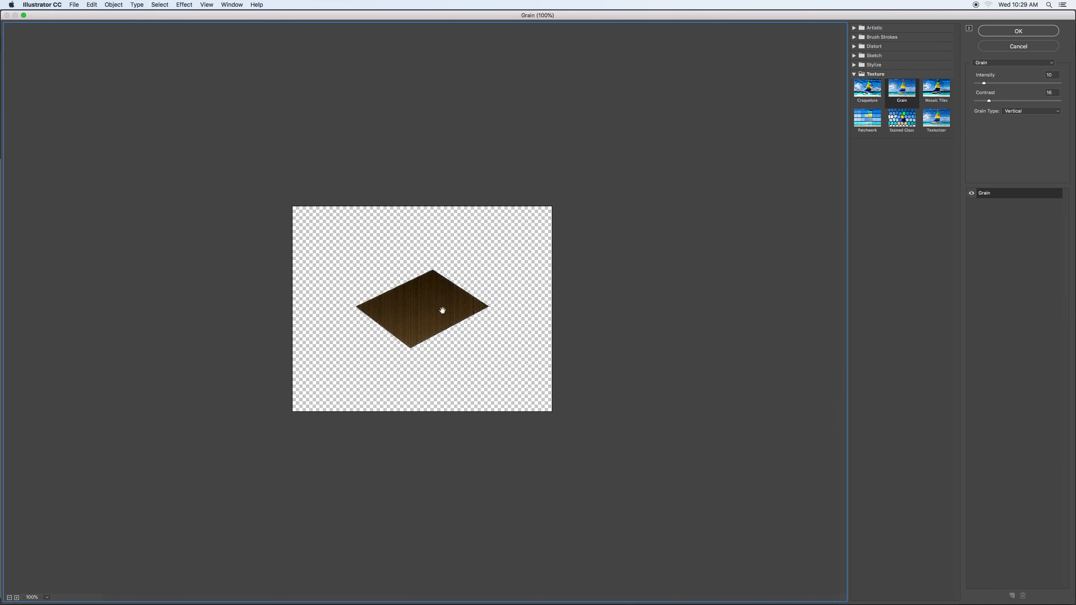
{"action": "left_click", "coordinate": [935, 118]}
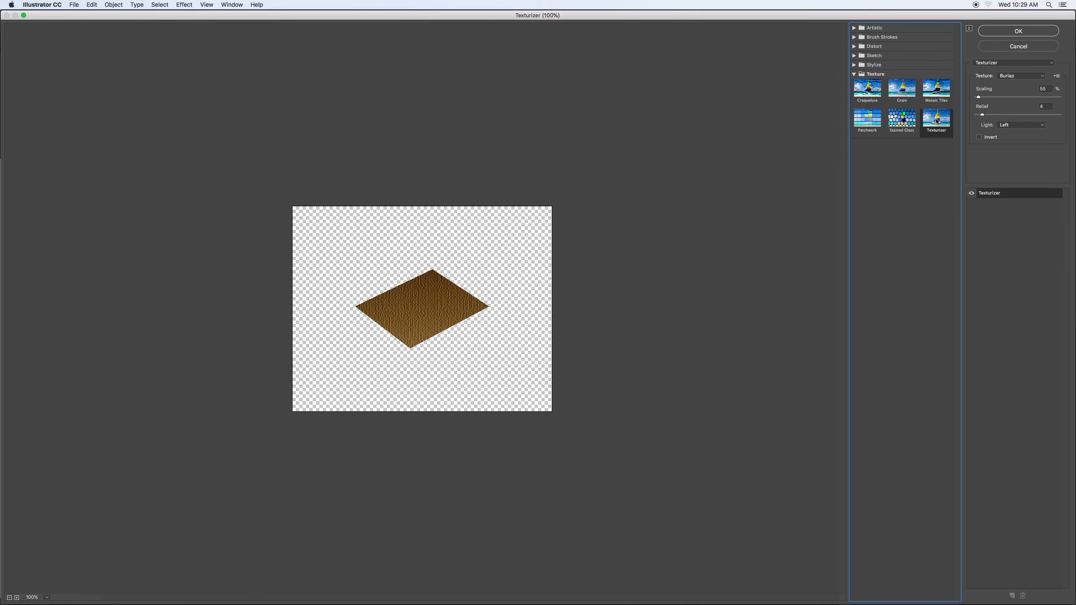
{"action": "left_click", "coordinate": [1021, 75]}
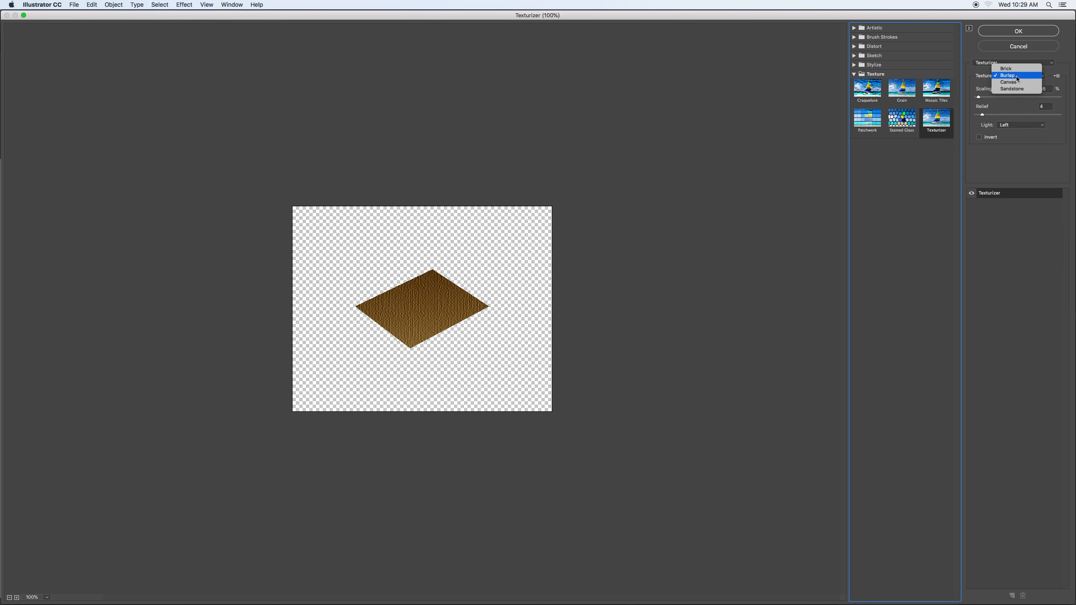
{"action": "left_click", "coordinate": [1011, 88]}
{"action": "type", "text": "10"}
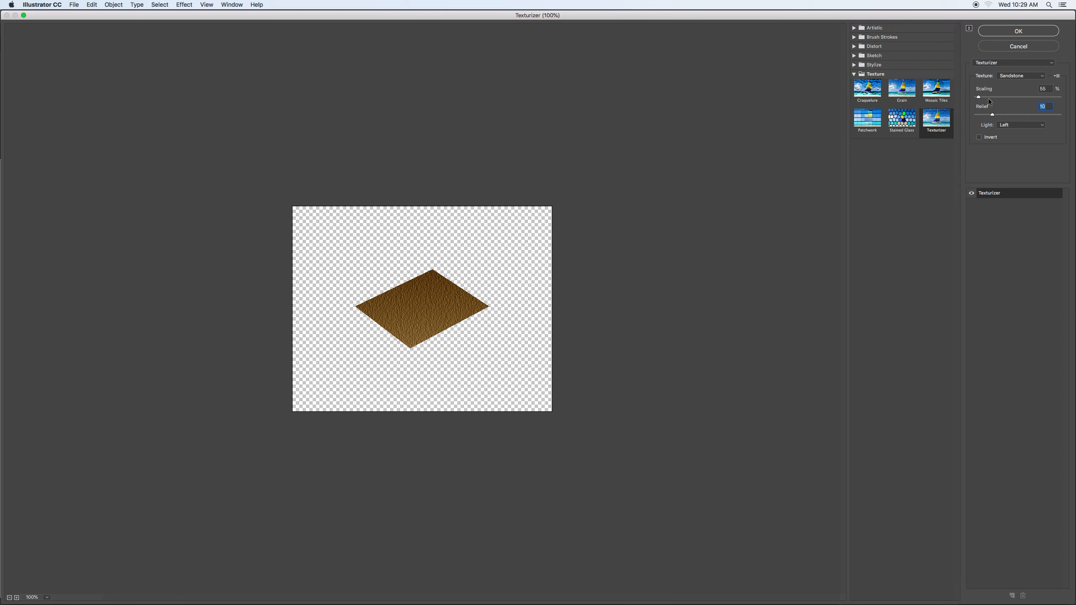
{"action": "left_click", "coordinate": [1018, 31]}
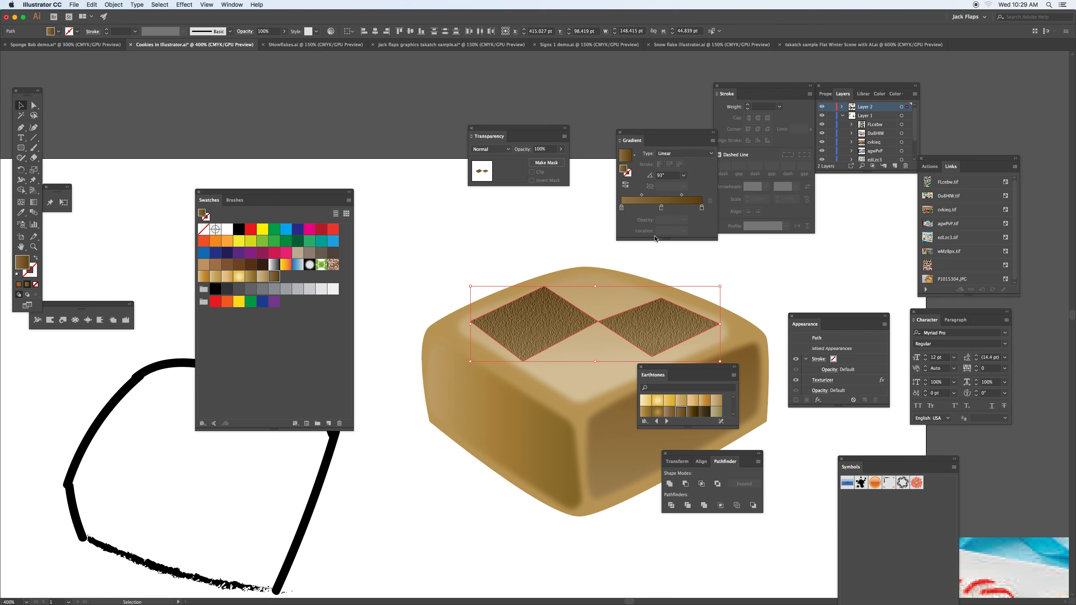
Apply a slight Gaussian Blur of about 1.3 px radius to the textured diamonds.
{"action": "left_click", "coordinate": [185, 5]}
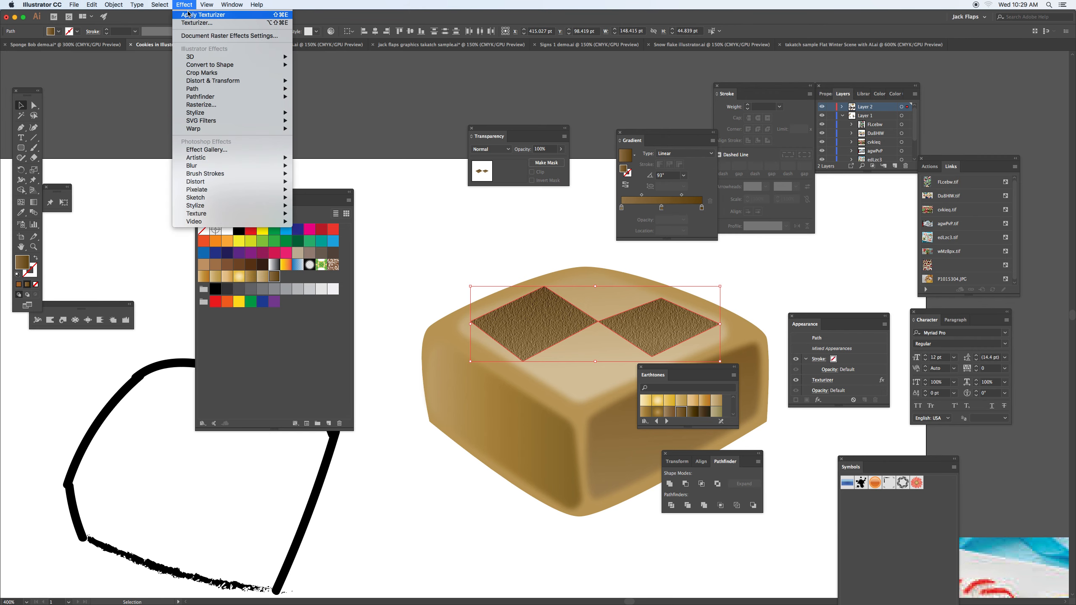
{"action": "mouse_move", "coordinate": [206, 149]}
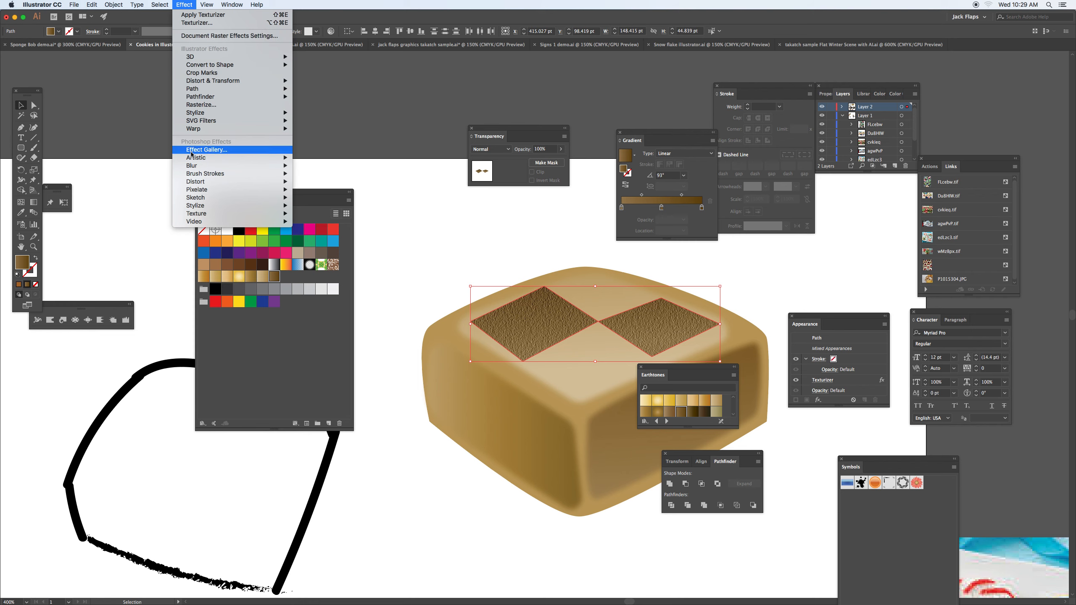
{"action": "mouse_move", "coordinate": [194, 165]}
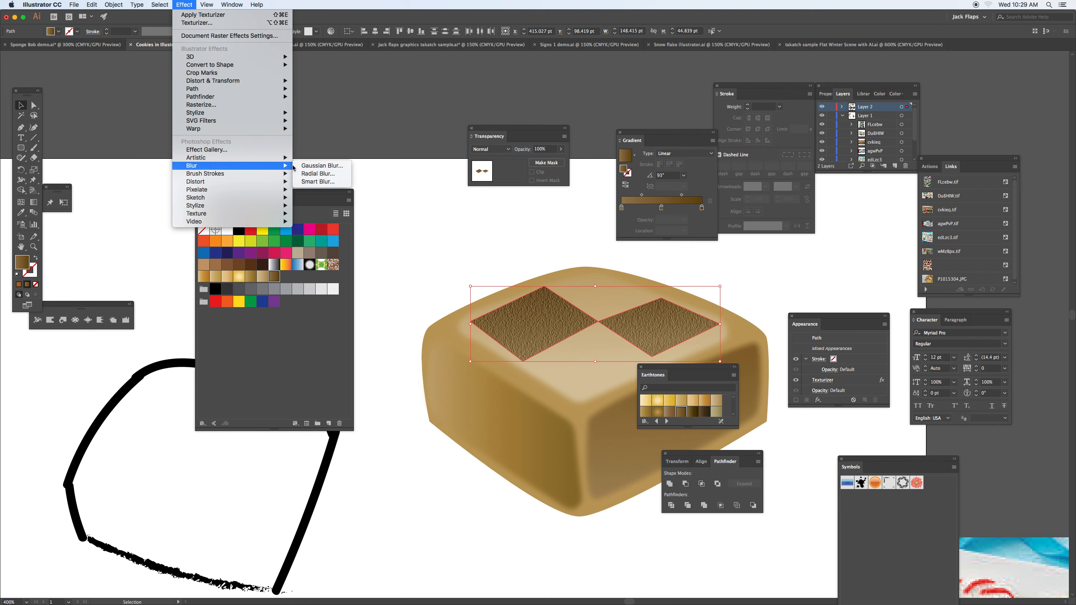
{"action": "left_click", "coordinate": [321, 166]}
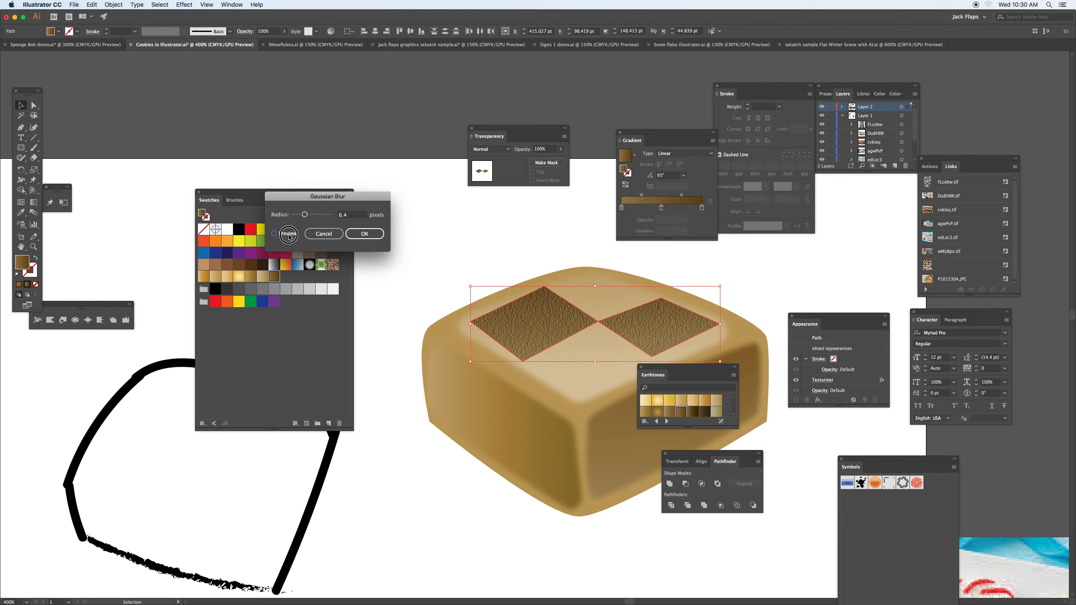
{"action": "left_click_drag", "start_coordinate": [305, 214], "coordinate": [297, 215]}
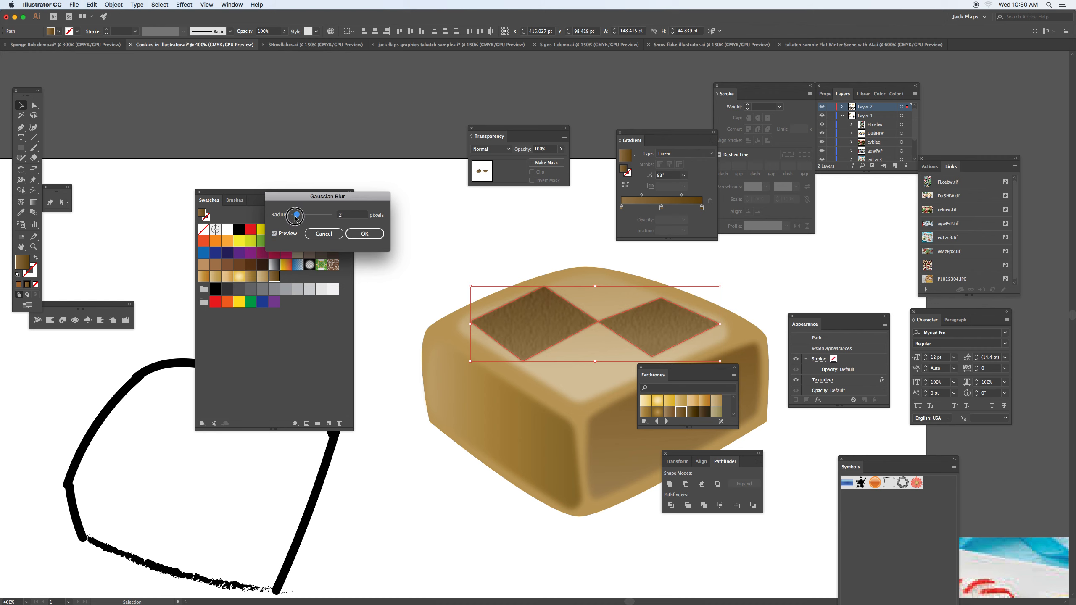
{"action": "left_click_drag", "start_coordinate": [295, 215], "coordinate": [295, 214]}
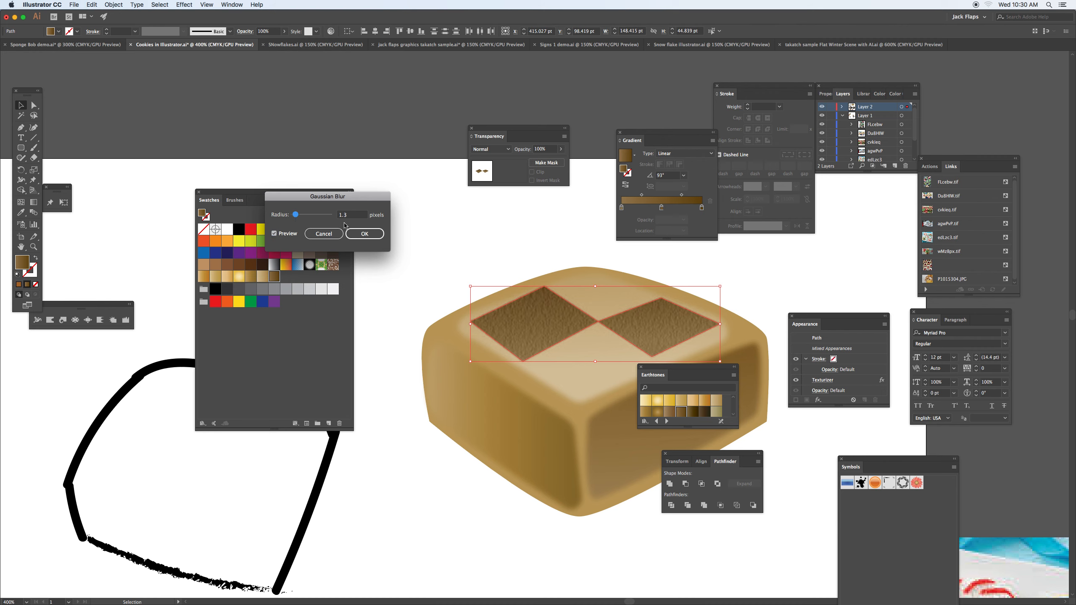
{"action": "left_click", "coordinate": [364, 233]}
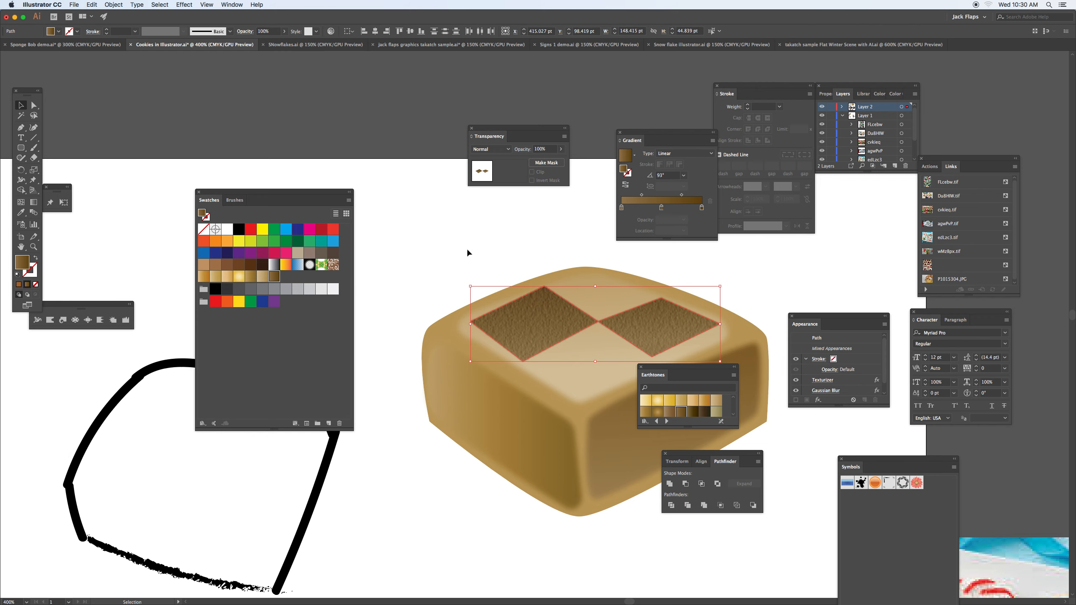
{"action": "mouse_move", "coordinate": [578, 155]}
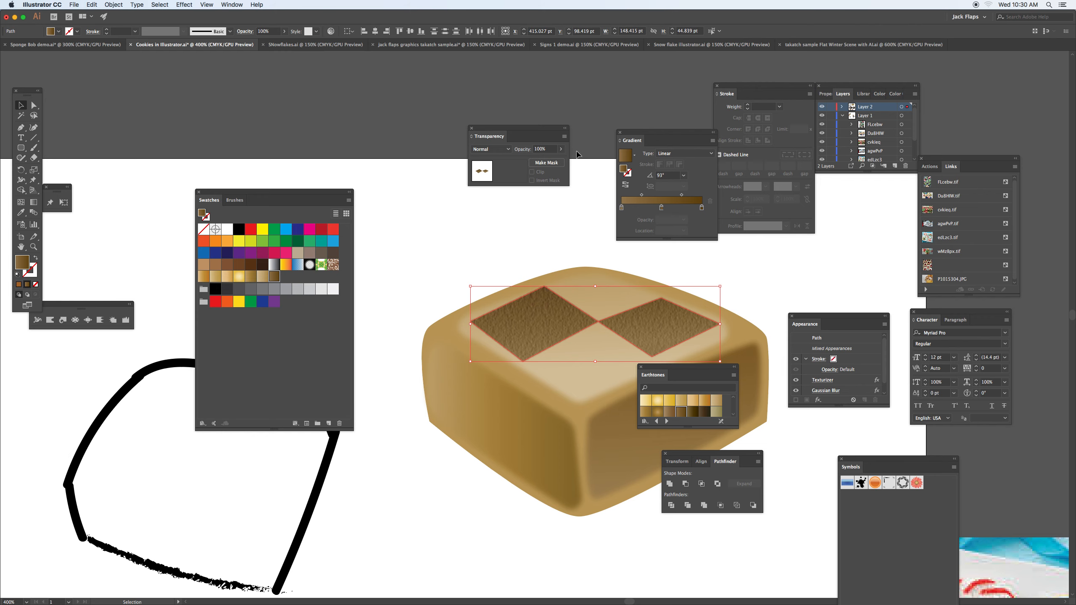
Lower the diamonds' opacity to about 60% in the Transparency panel, then select the cookie group.
{"action": "left_click_drag", "start_coordinate": [562, 149], "coordinate": [550, 160]}
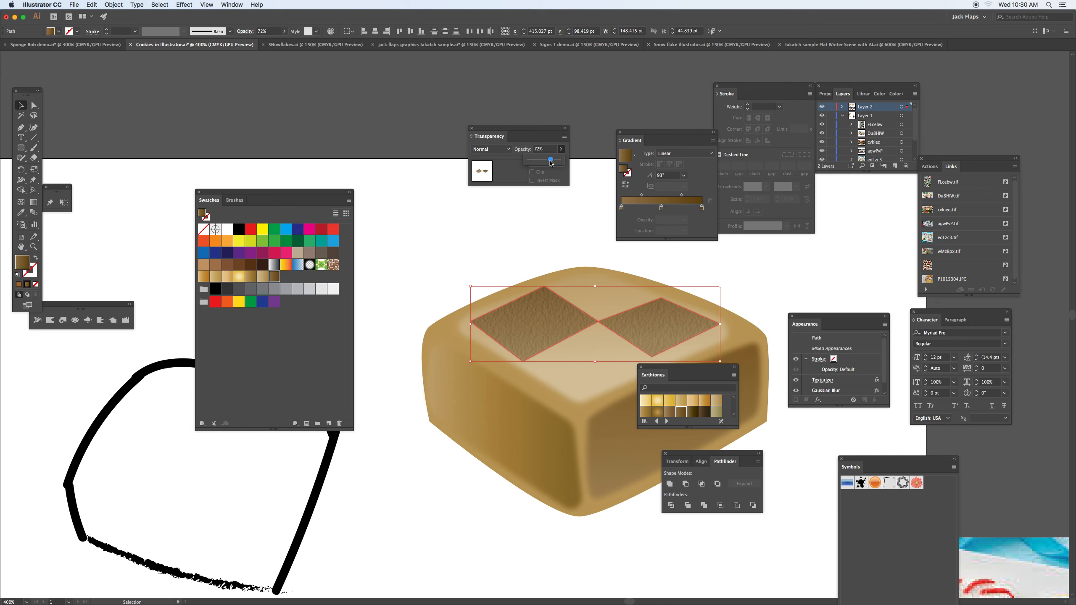
{"action": "left_click_drag", "start_coordinate": [549, 159], "coordinate": [544, 159]}
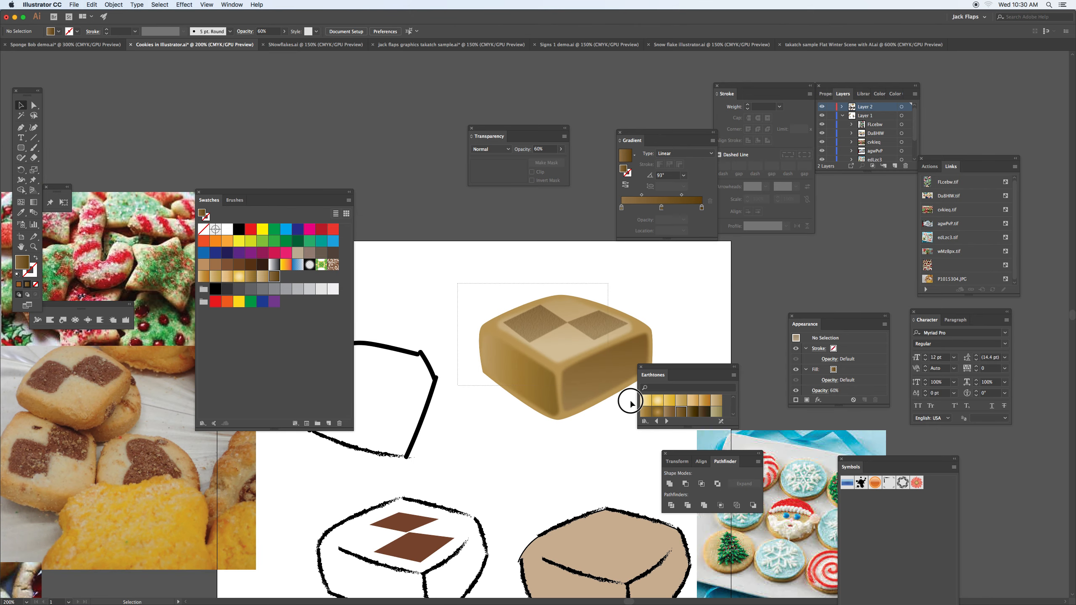
{"action": "left_click", "coordinate": [560, 349]}
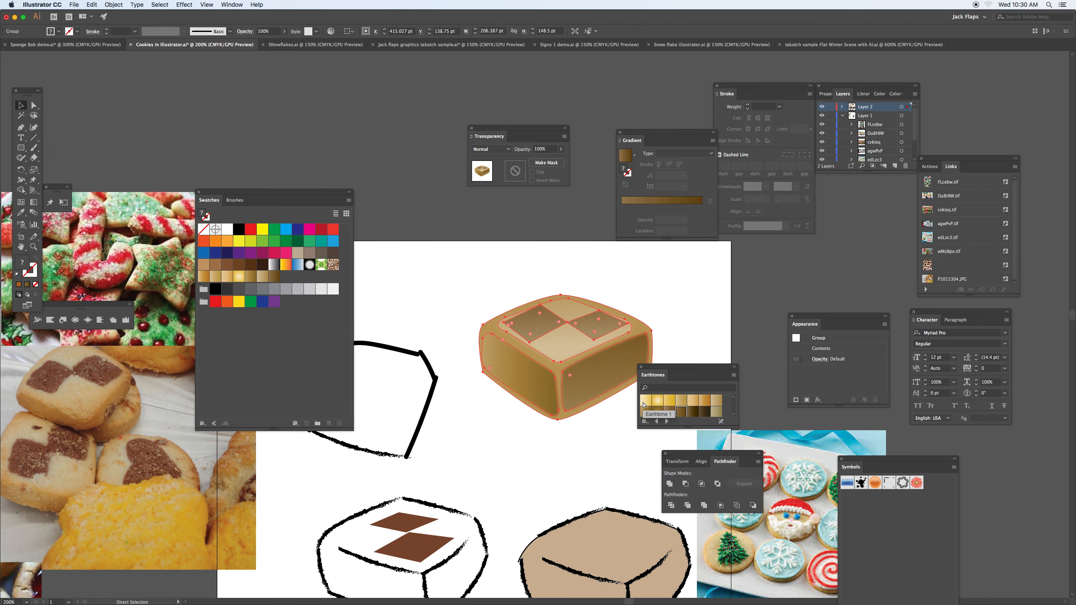